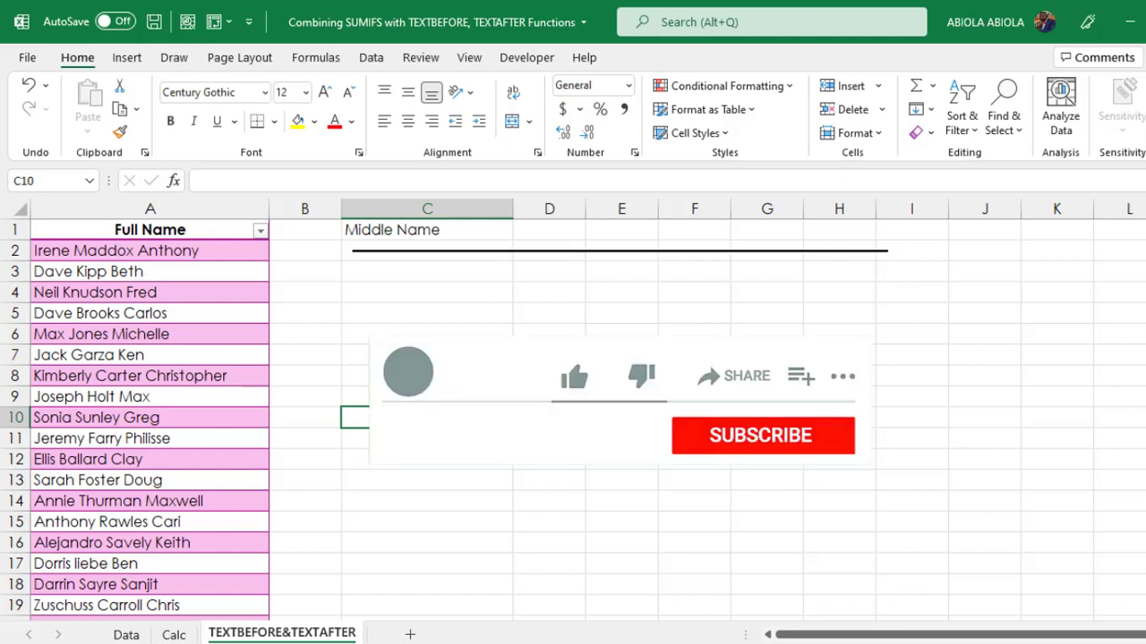
# In C2, start a TEXTAFTER formula on the Full Name in A2, previewing the reference
pyautogui.click(574, 376)
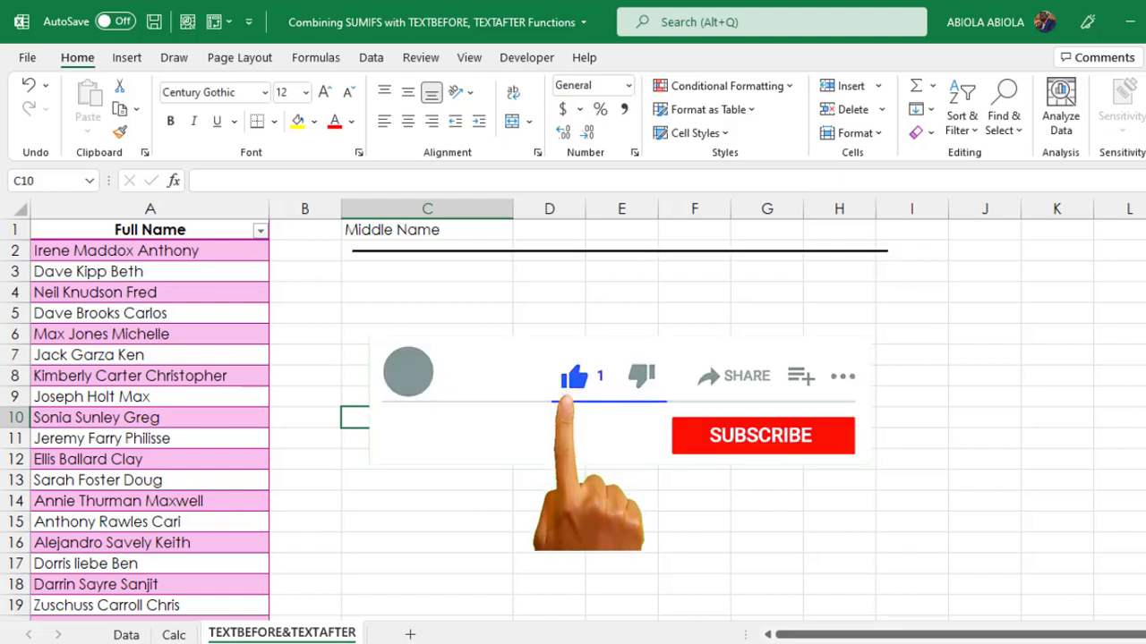
pyautogui.click(760, 435)
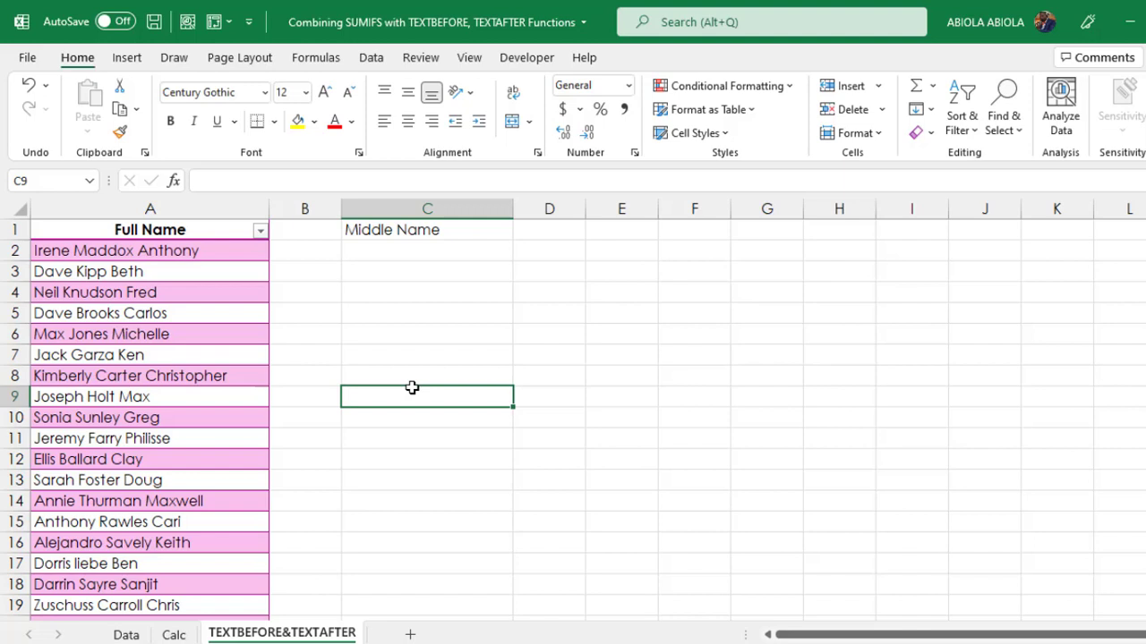
pyautogui.click(150, 230)
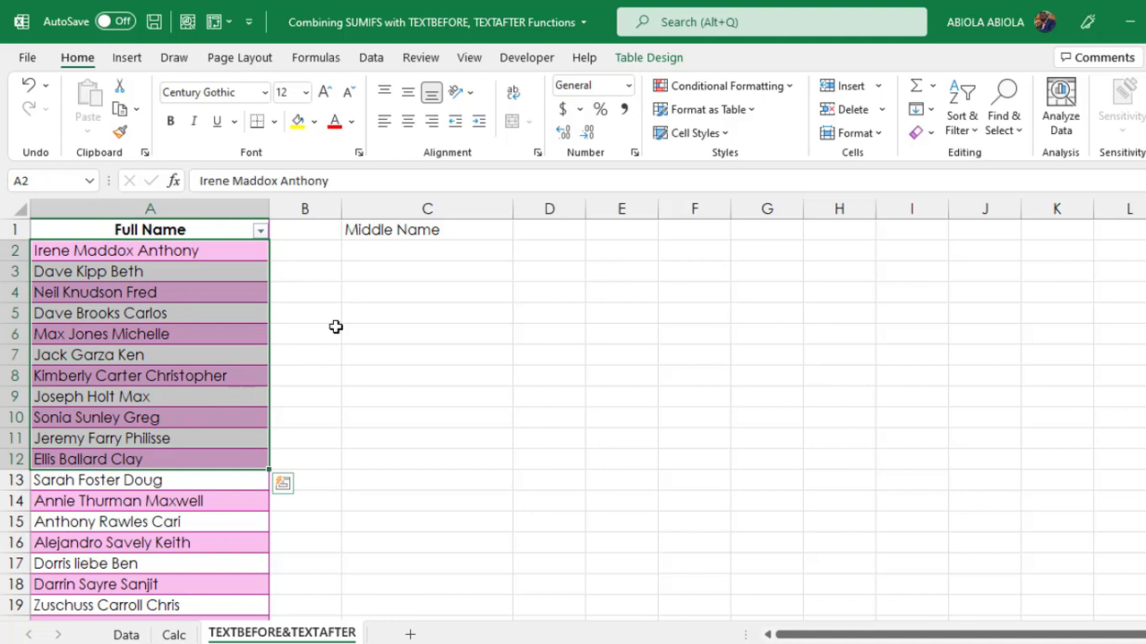
pyautogui.click(427, 250)
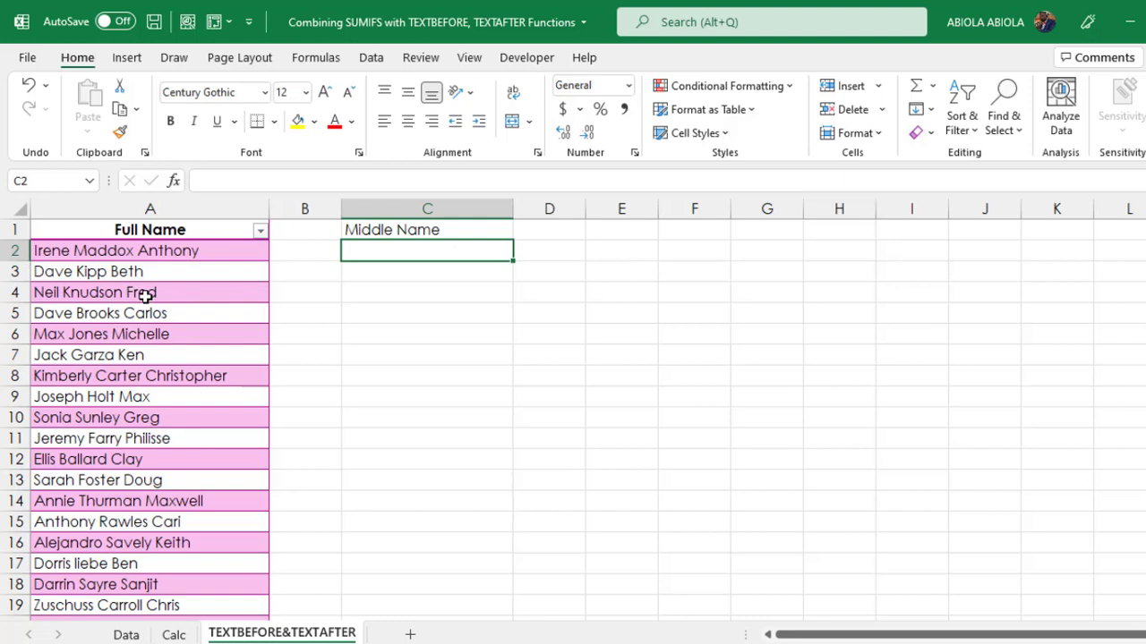
pyautogui.moveTo(462, 228)
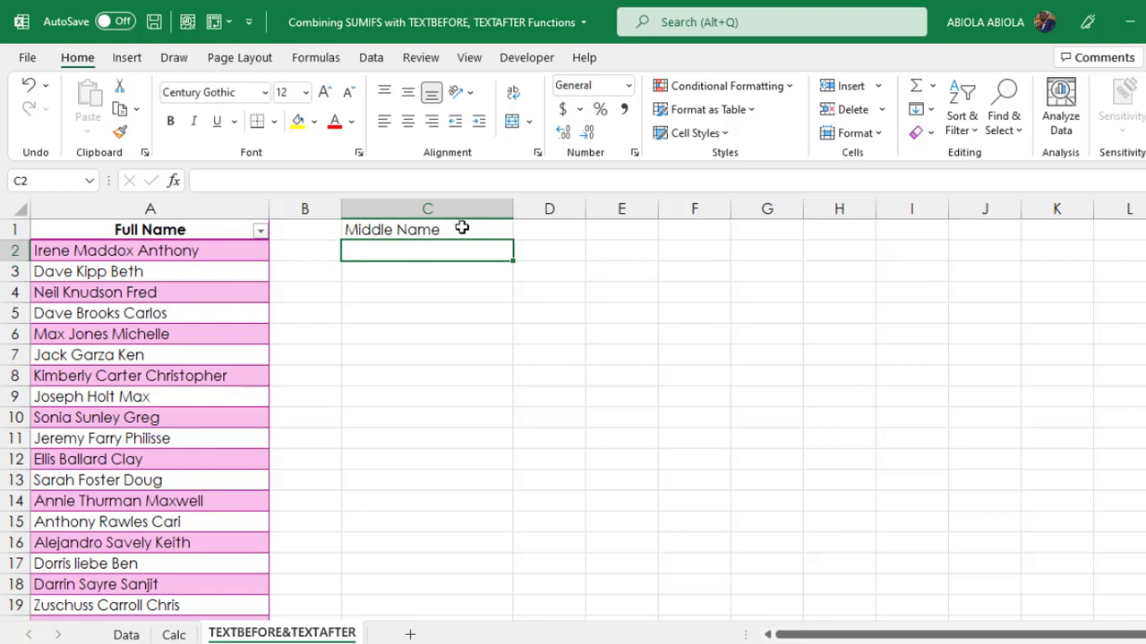
pyautogui.write('=TEXTAFTER(')
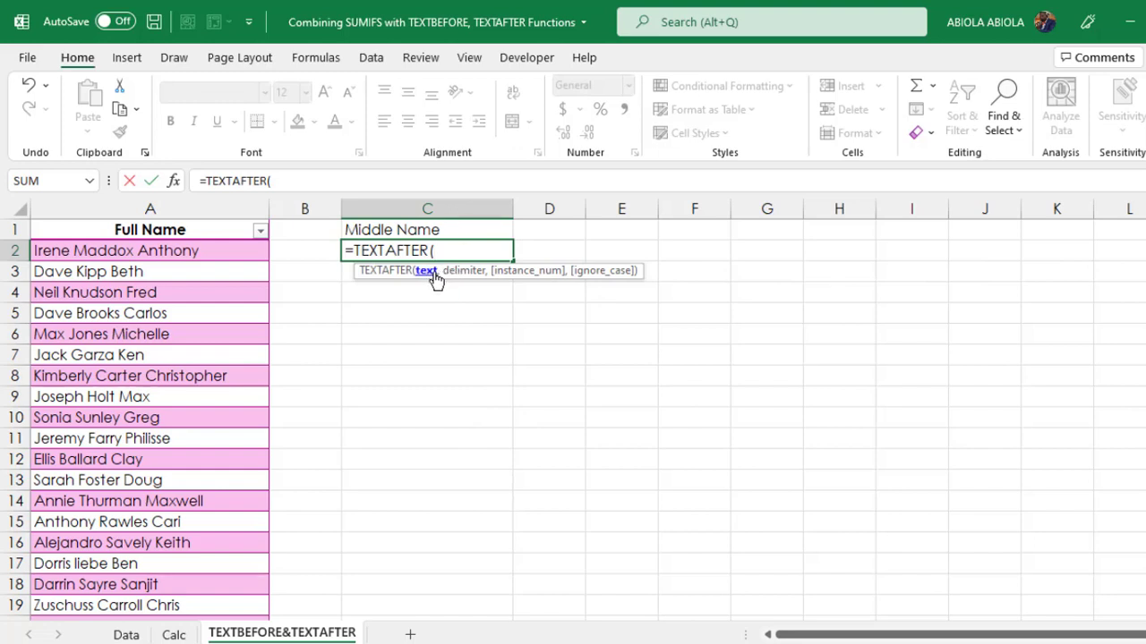
pyautogui.click(116, 251)
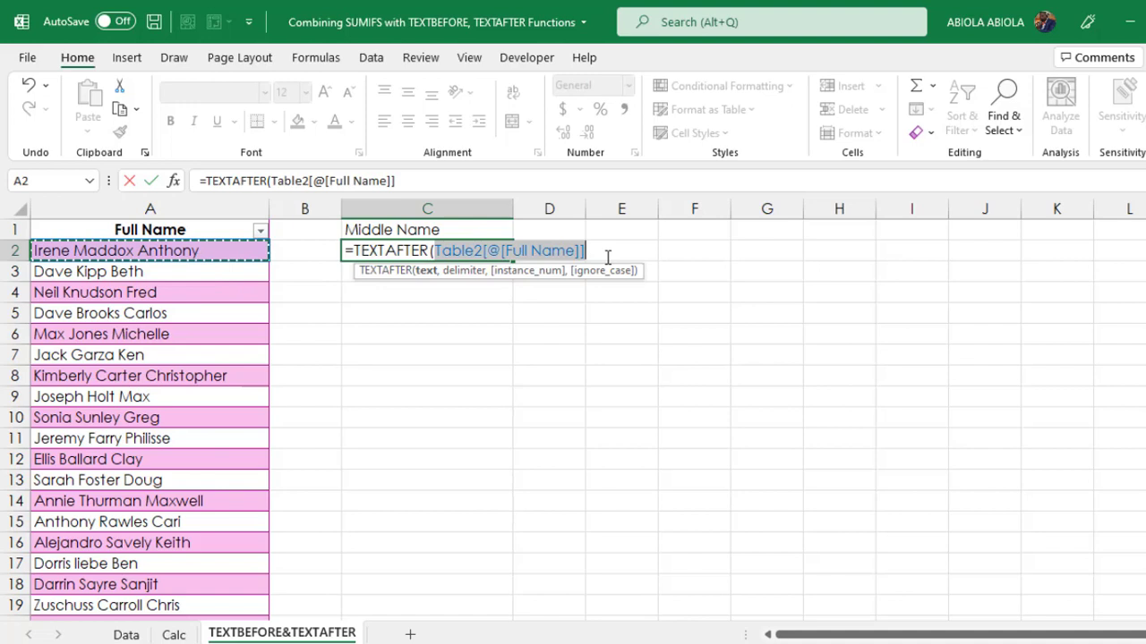
pyautogui.press('F9')
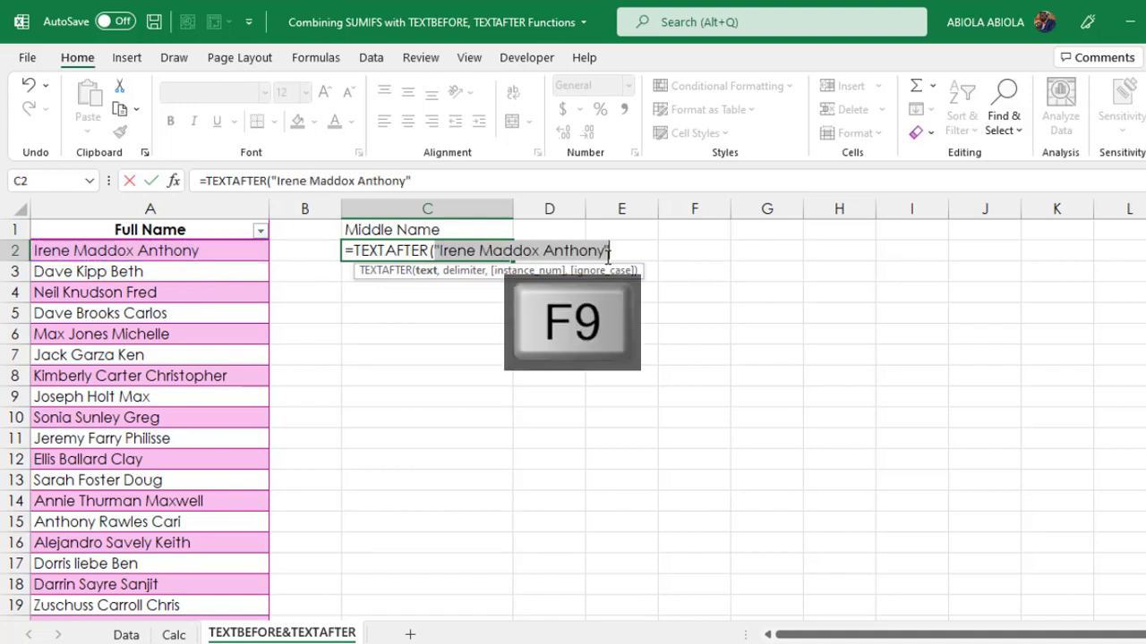
pyautogui.press('ctrl+z')
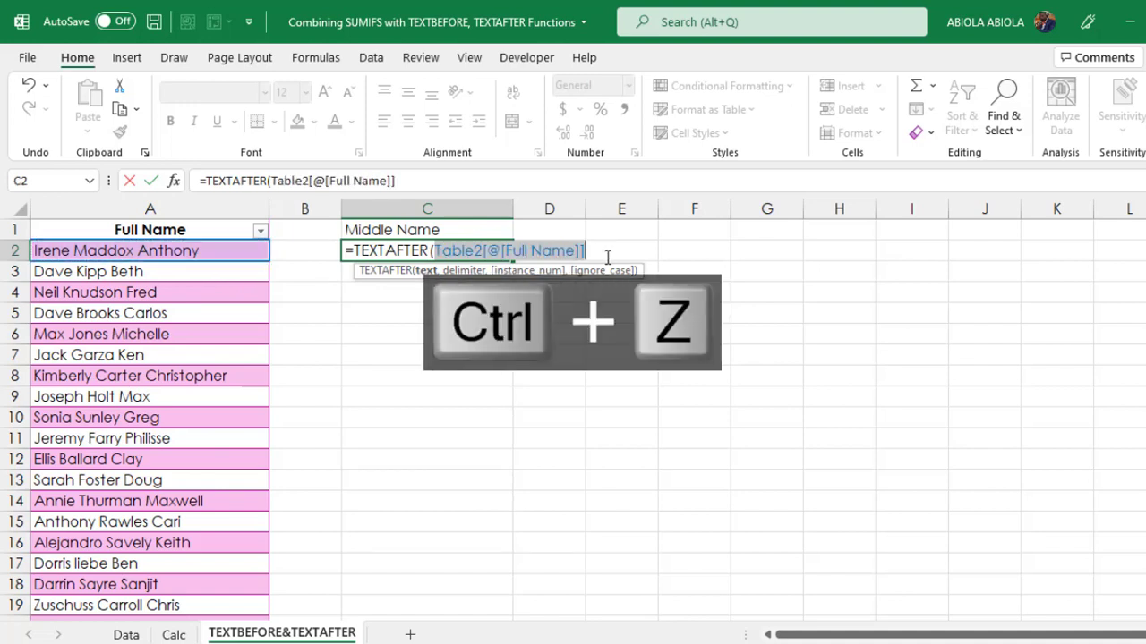
pyautogui.write(',')
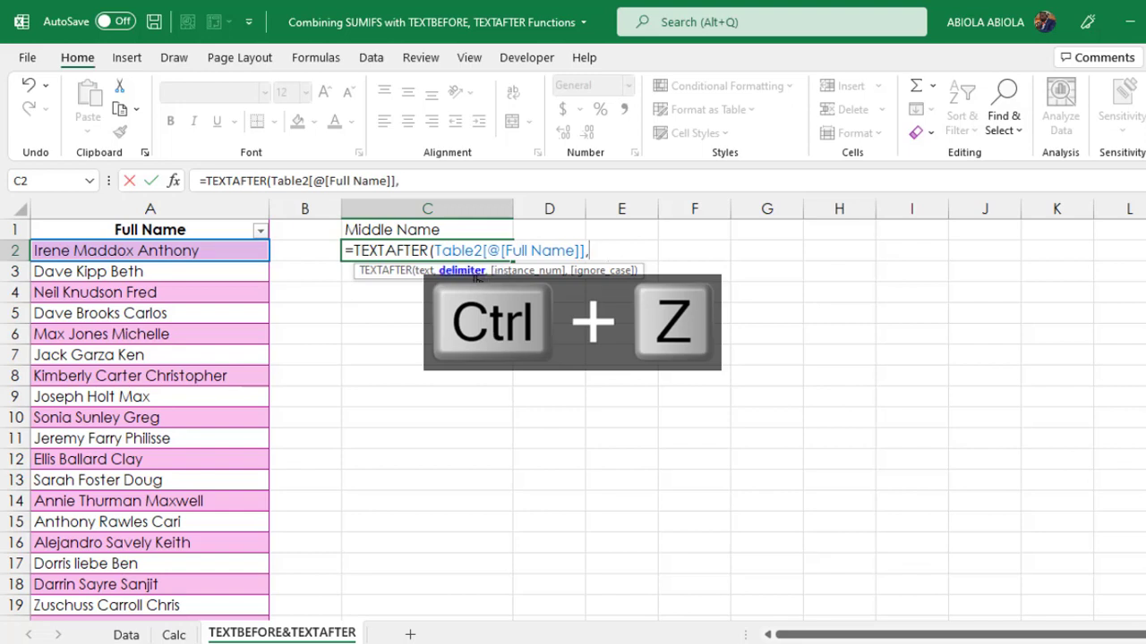
pyautogui.press('ctrl+z')
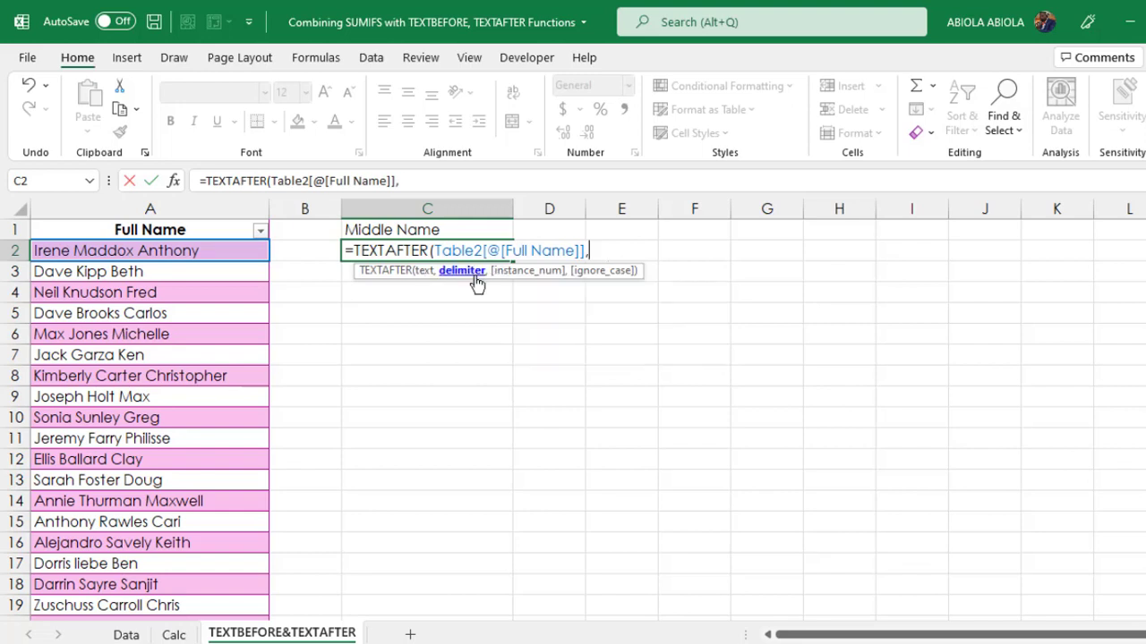
pyautogui.write('"')
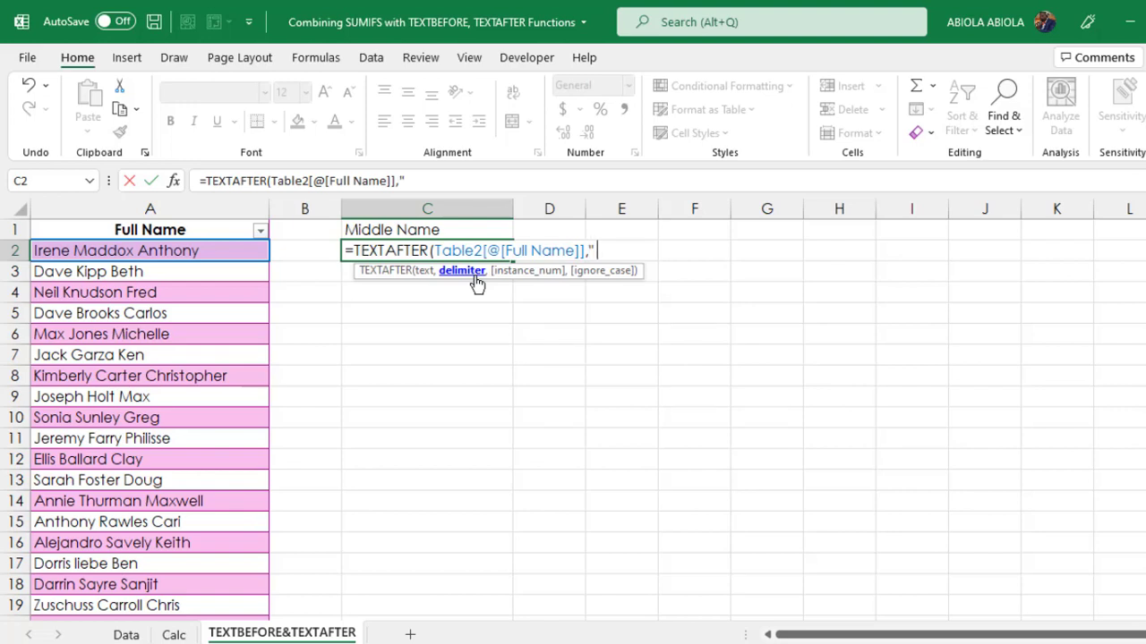
pyautogui.write('")')
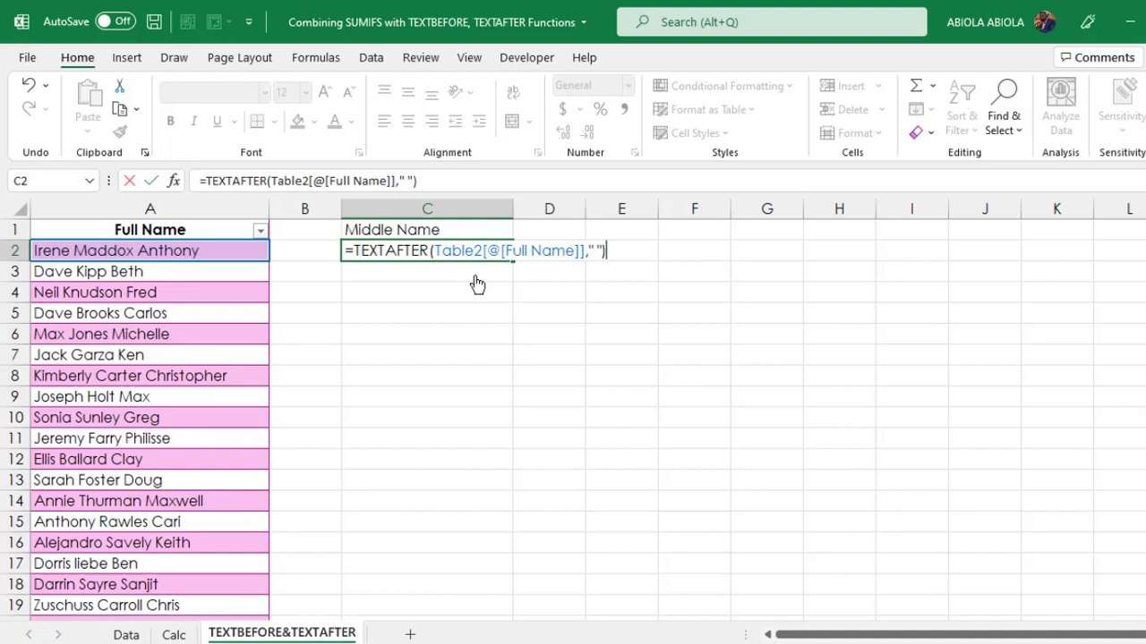
pyautogui.press('f9')
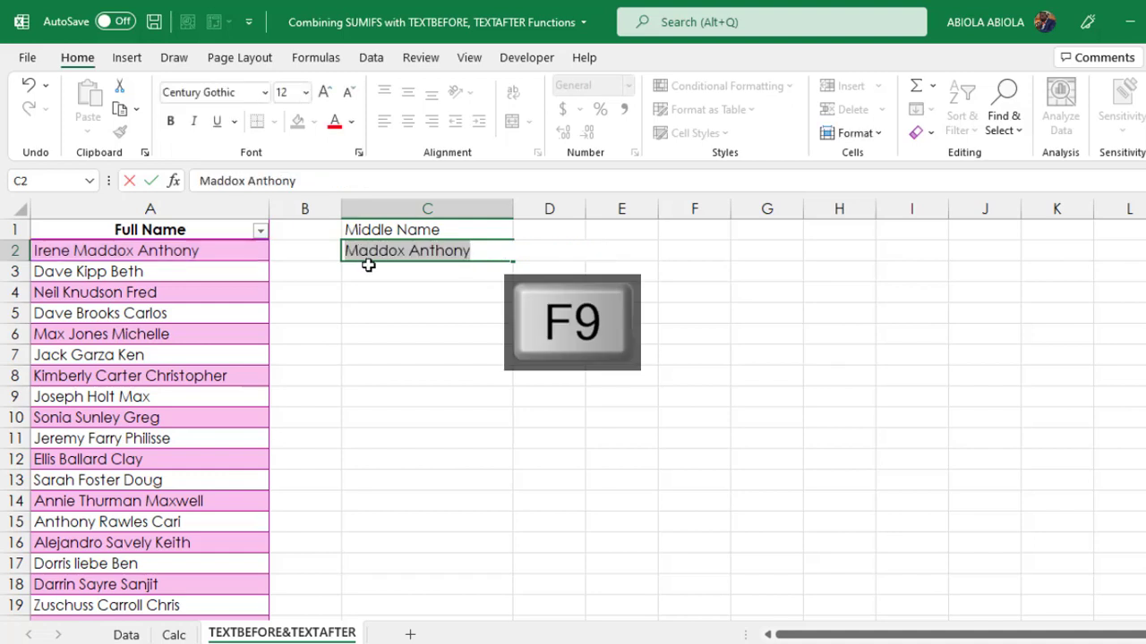
pyautogui.moveTo(452, 268)
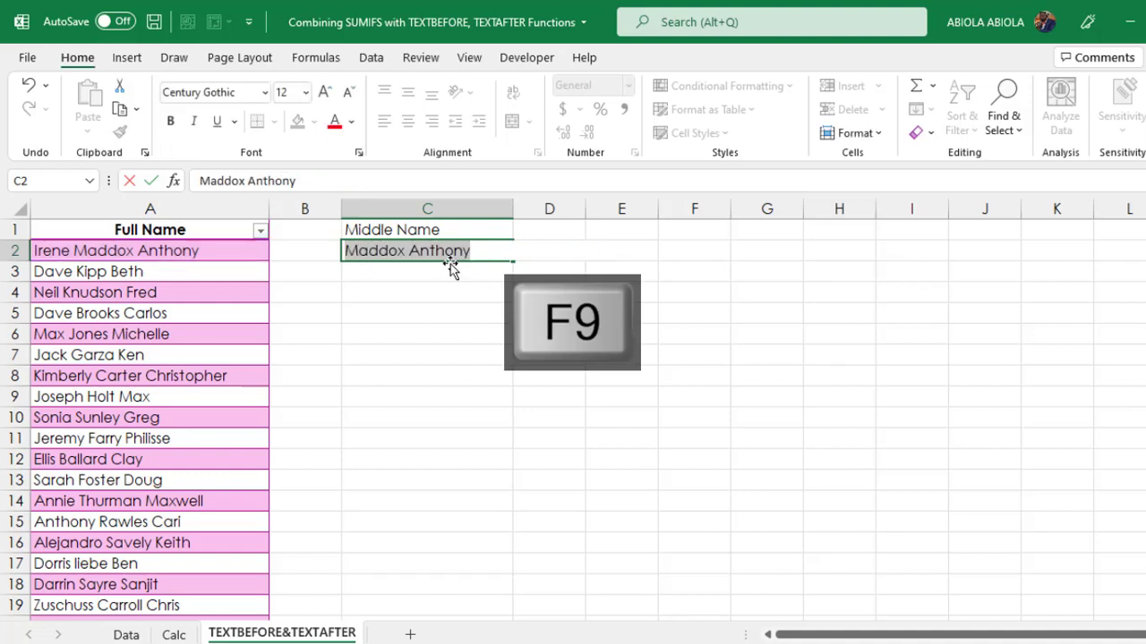
pyautogui.press('f9')
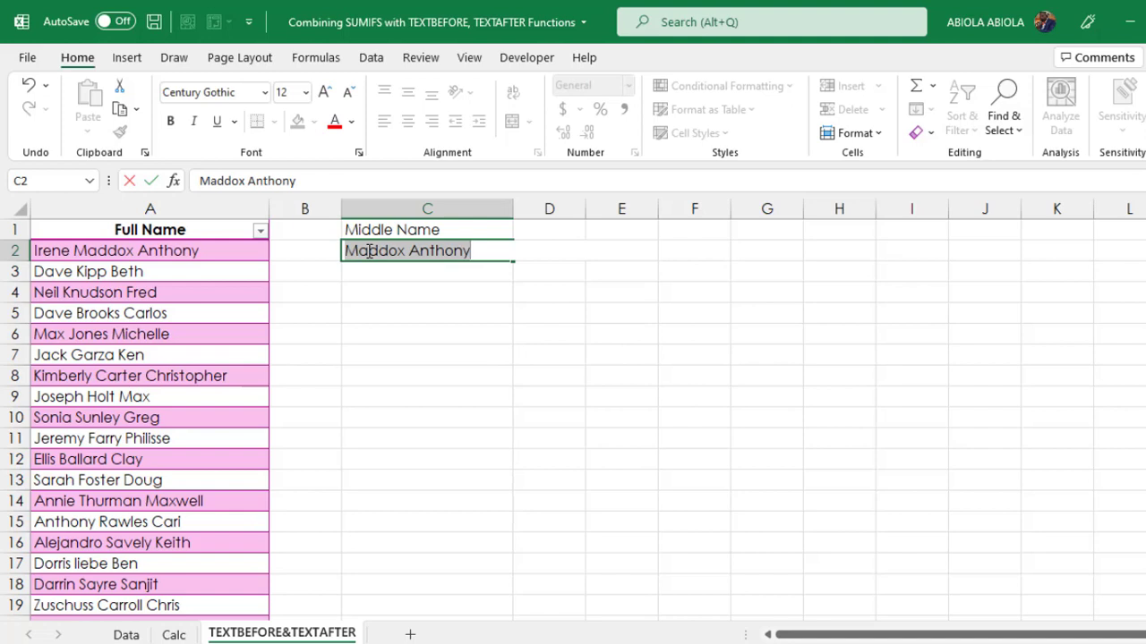
pyautogui.press('ctrl+z')
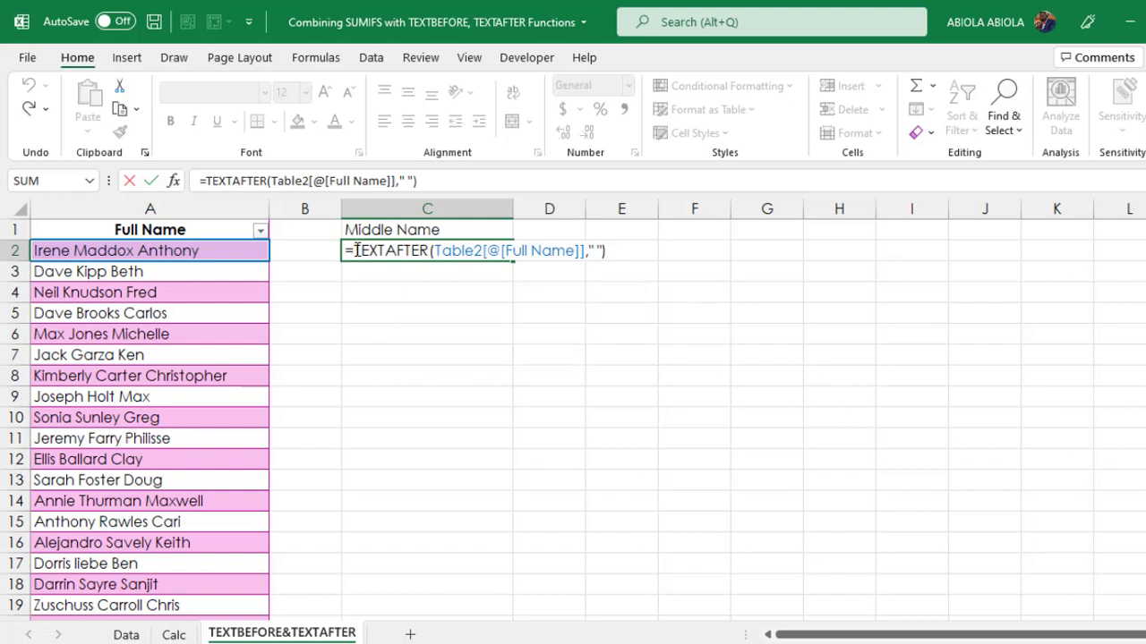
# Wrap C2's formula in TEXTBEFORE(...," ") so it returns 'Maddox', previewing then committing
pyautogui.write('TEXTBEFORE(')
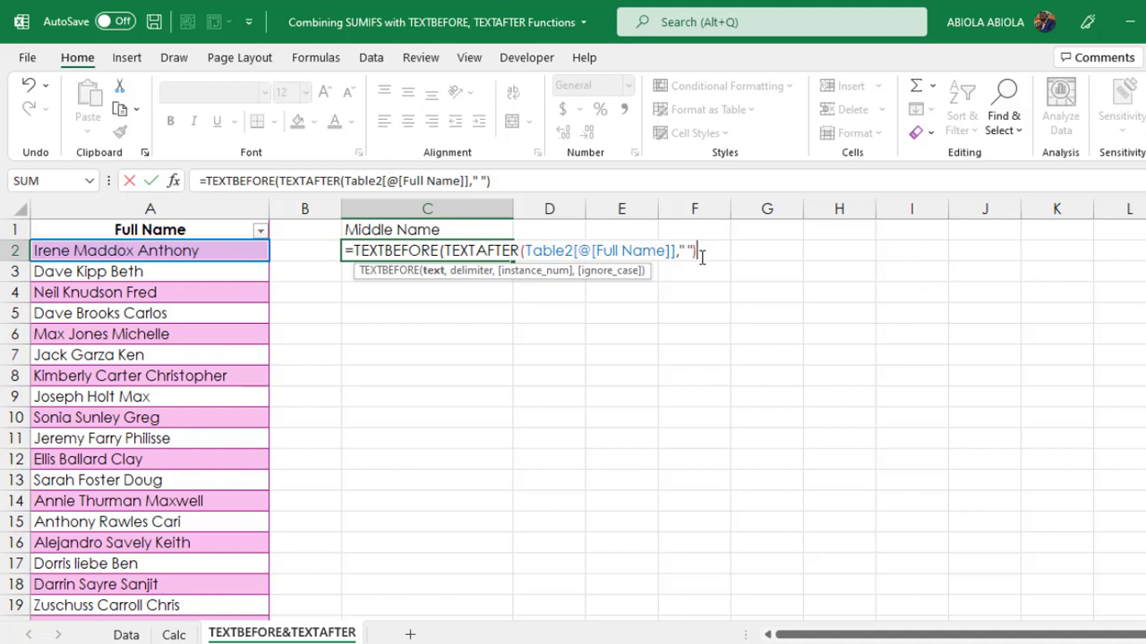
pyautogui.write('," ")')
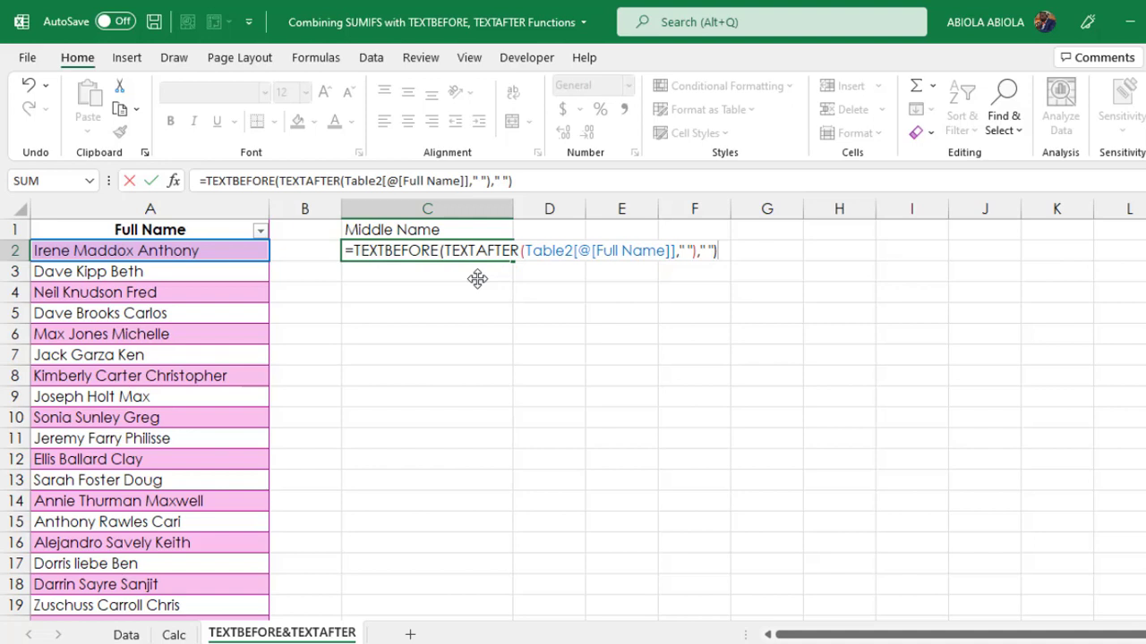
pyautogui.press('f9')
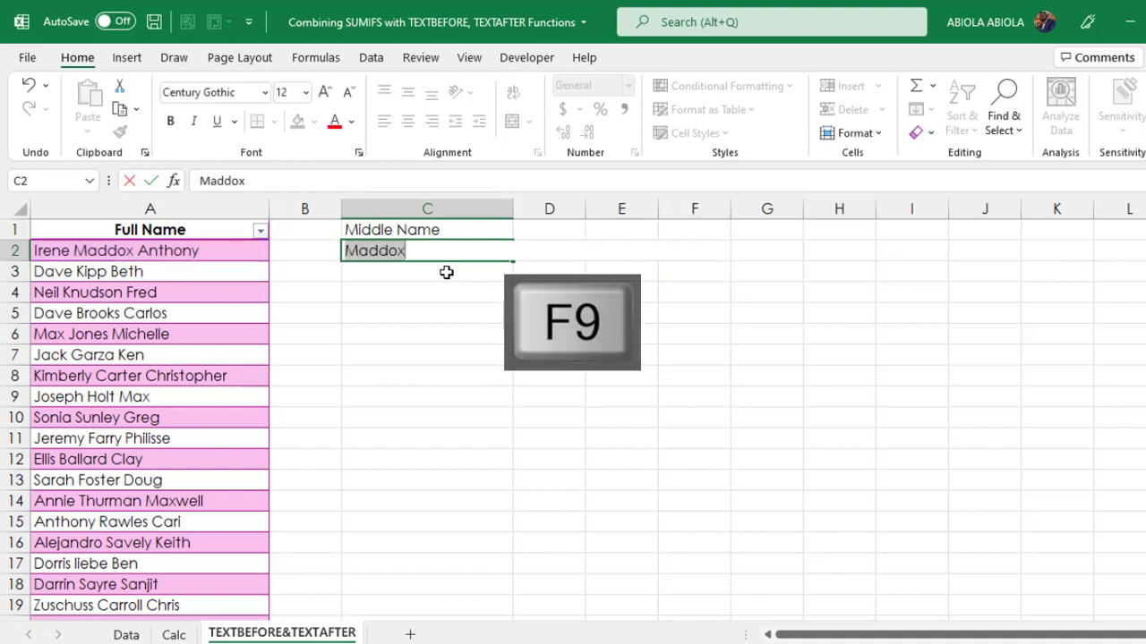
pyautogui.press('ctrl+z')
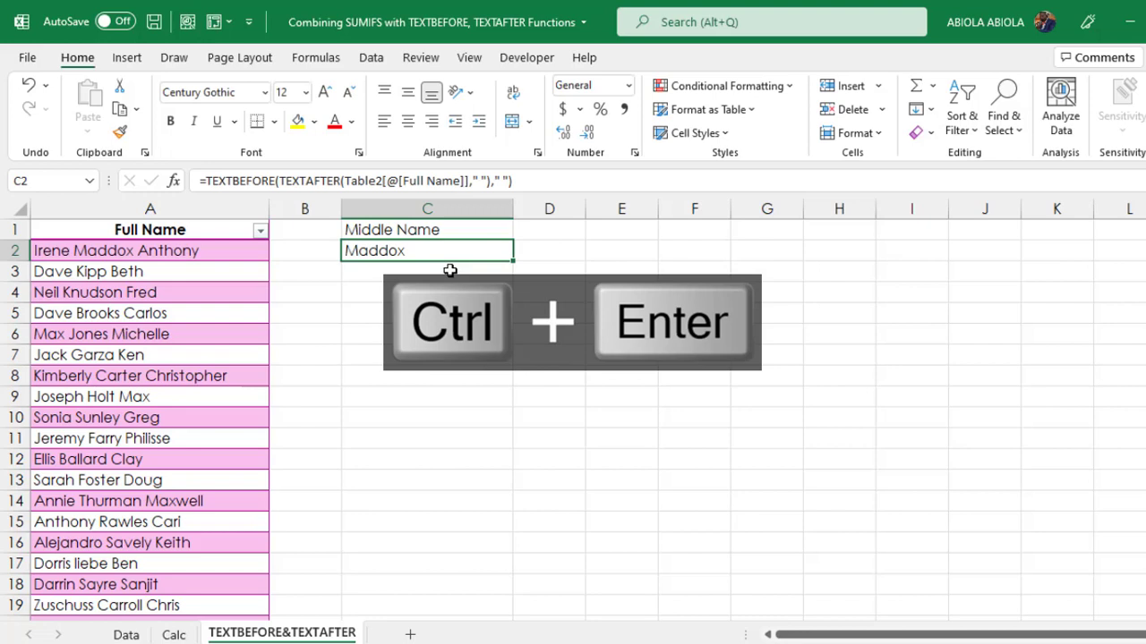
# Copy the C2 middle-name formula and paste it down column C to the last row
pyautogui.press('ctrl+c')
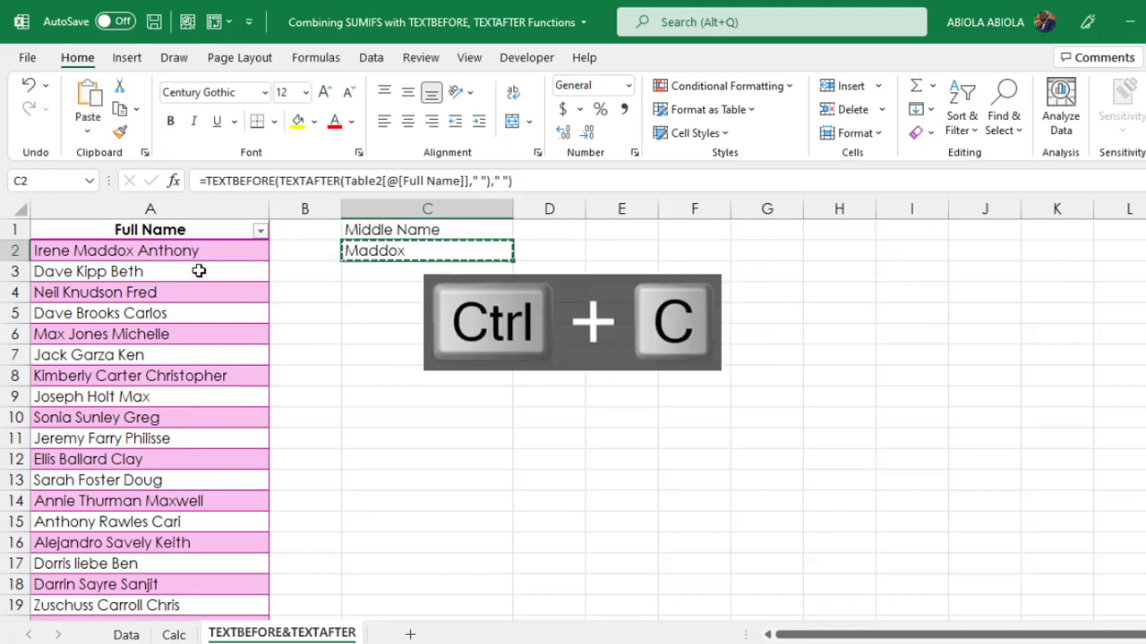
pyautogui.press('ctrl+down')
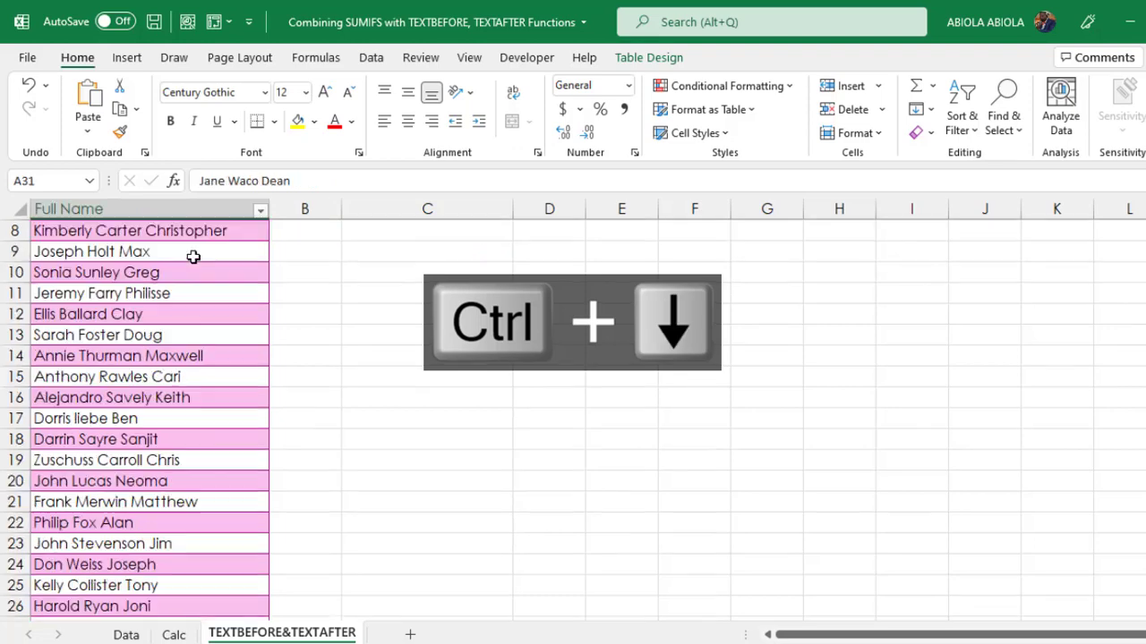
pyautogui.press('ctrl+down')
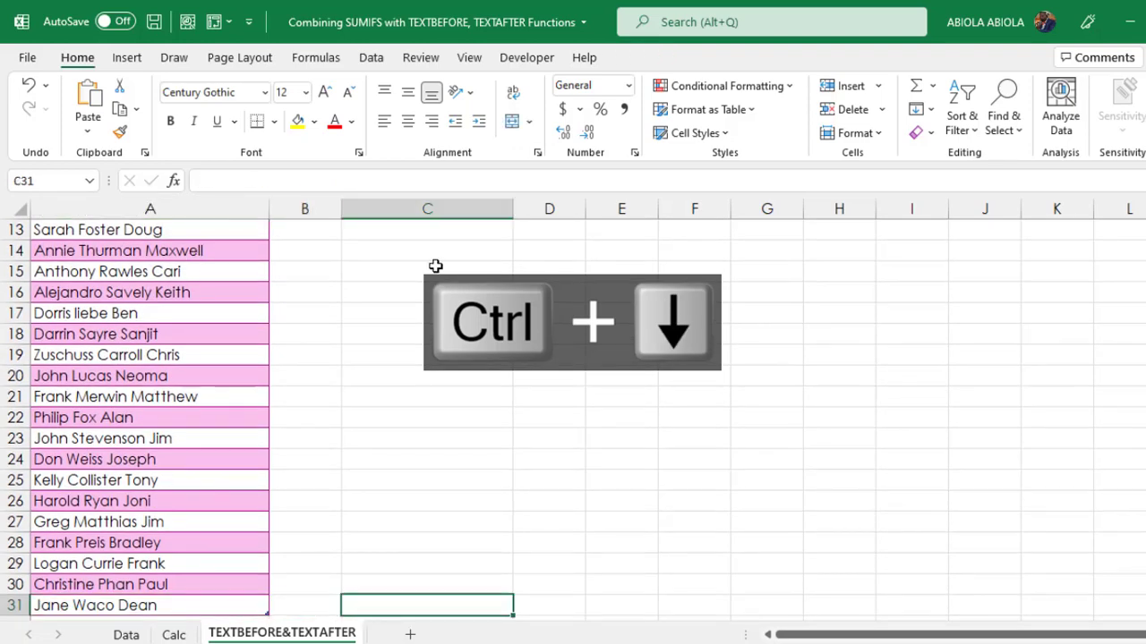
pyautogui.press('ctrl+shift+up')
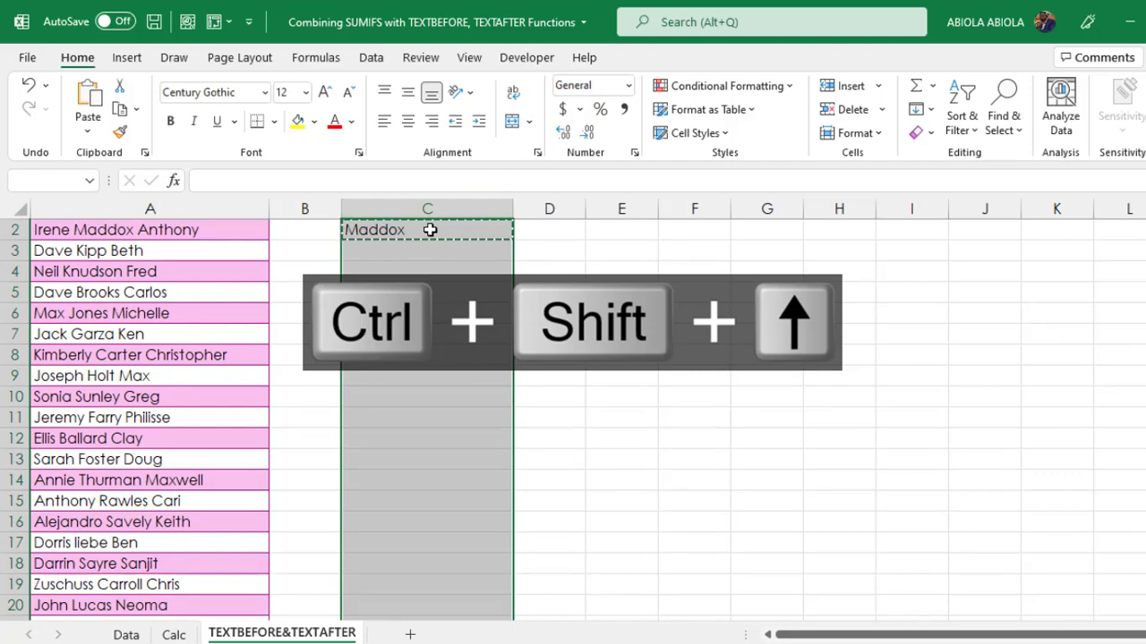
pyautogui.press('ctrl+v')
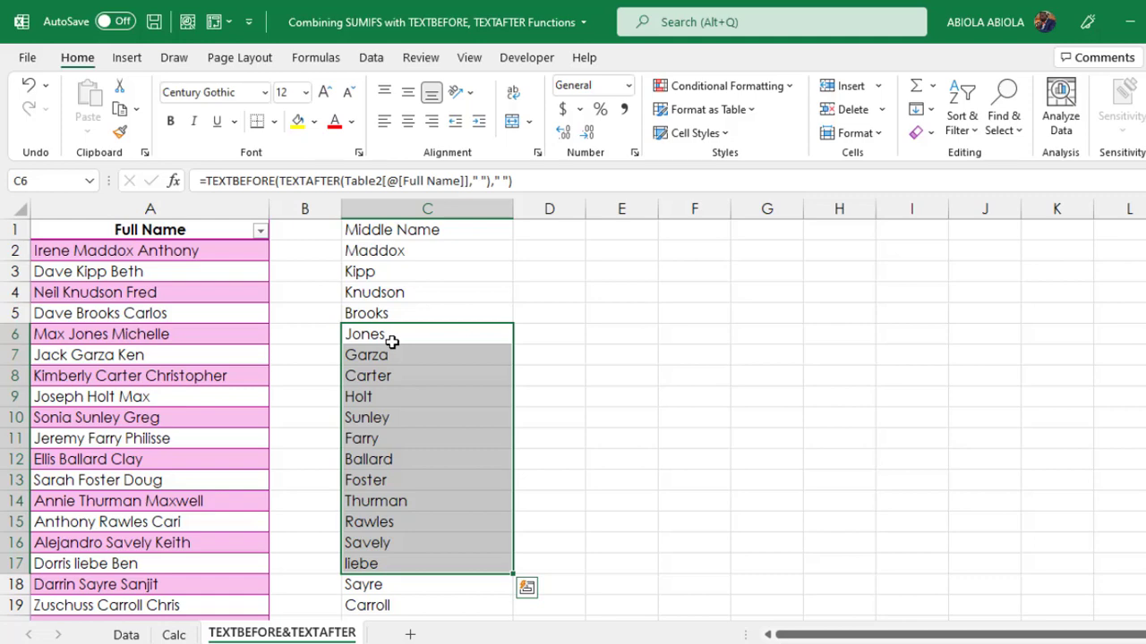
pyautogui.click(126, 634)
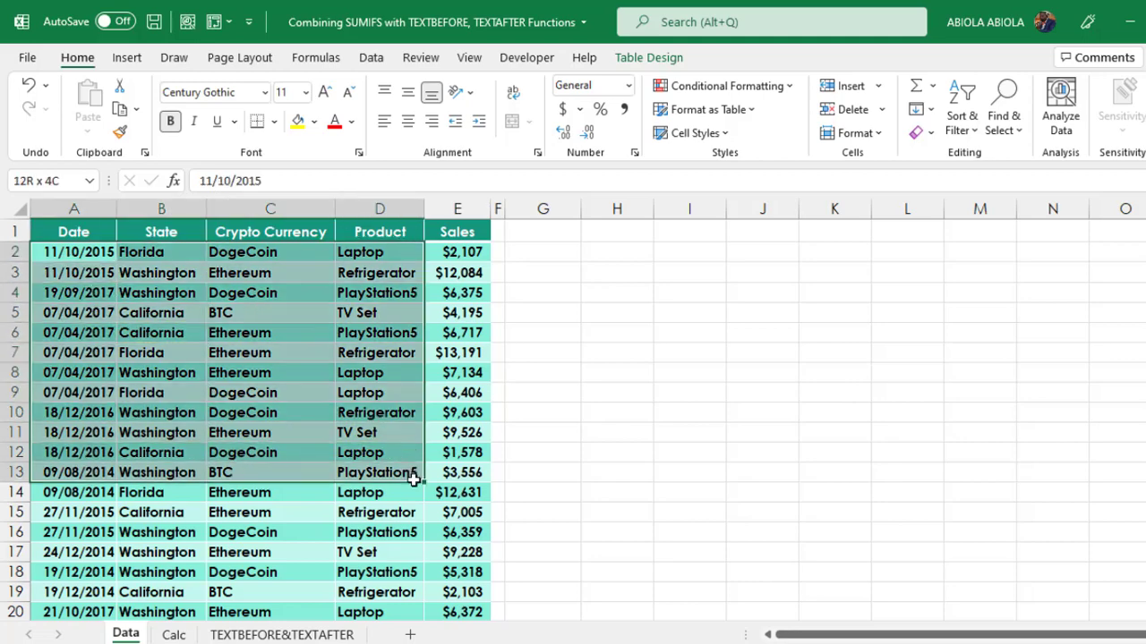
pyautogui.click(270, 292)
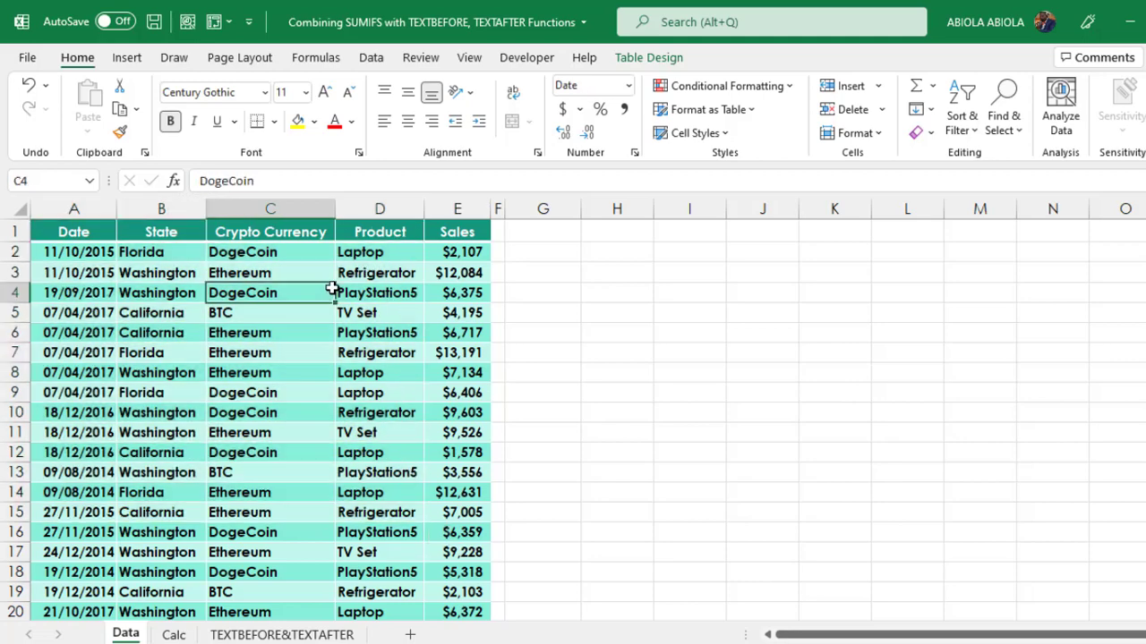
pyautogui.click(648, 58)
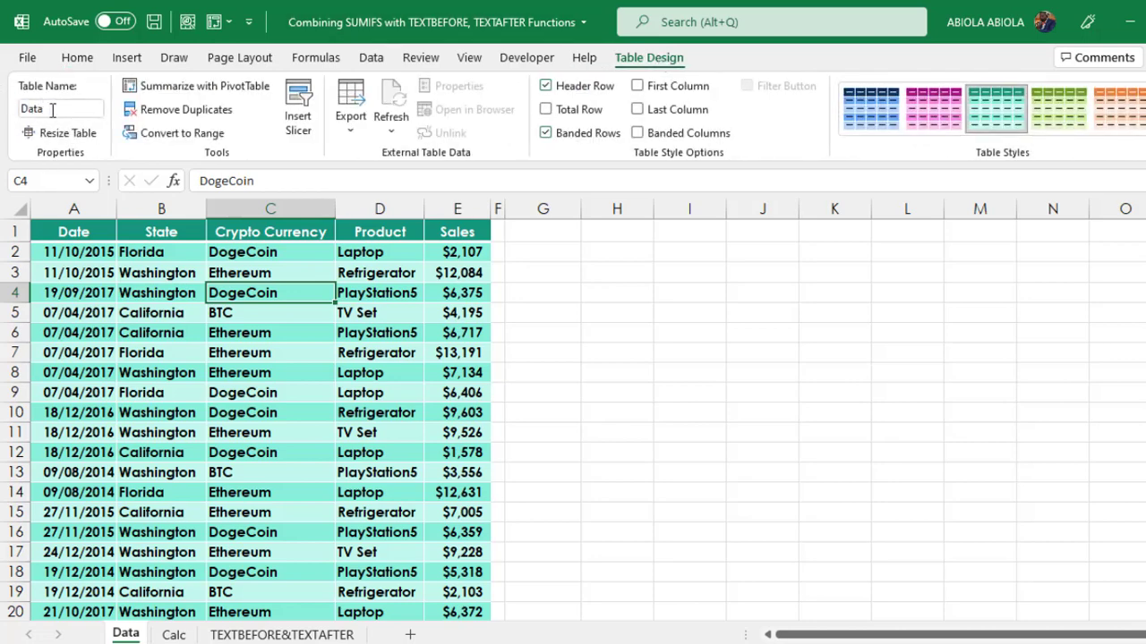
pyautogui.click(173, 635)
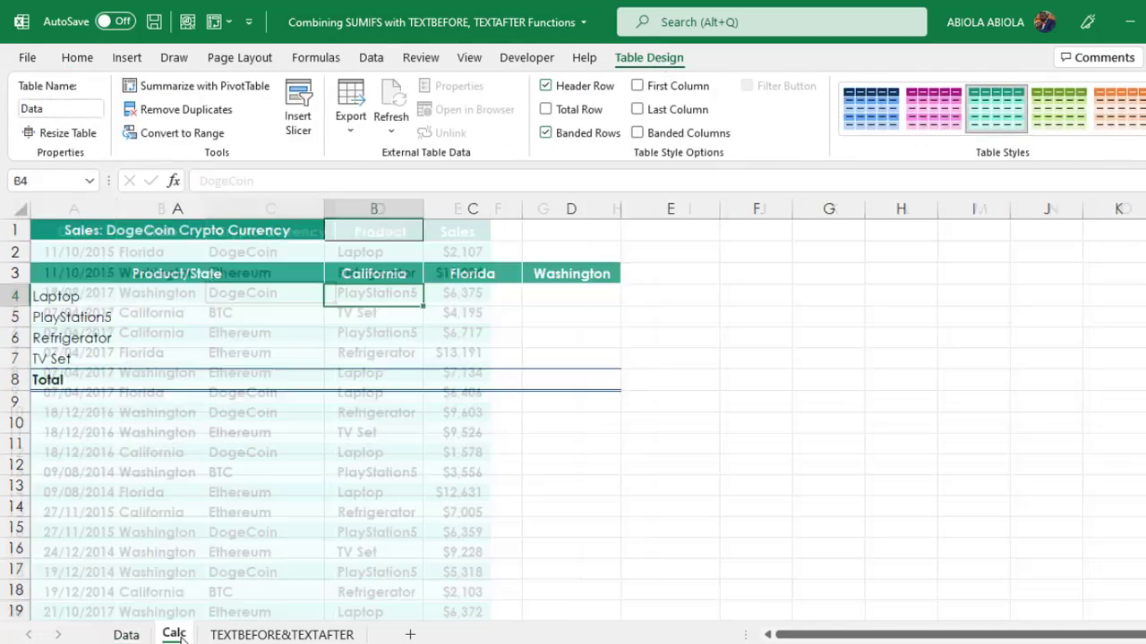
pyautogui.click(77, 57)
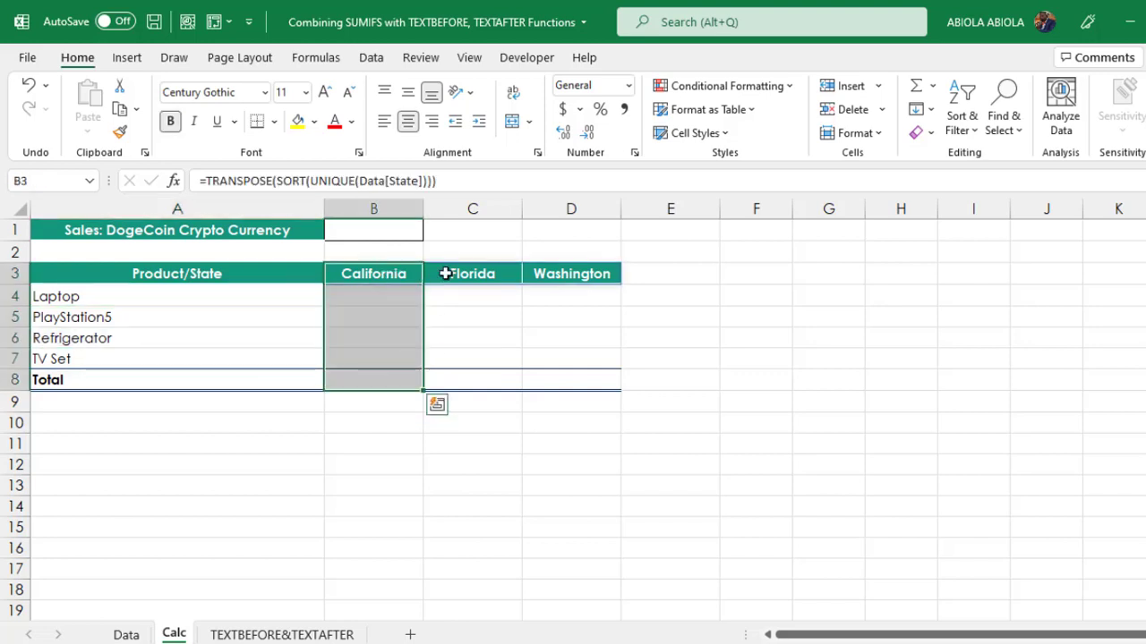
pyautogui.click(471, 272)
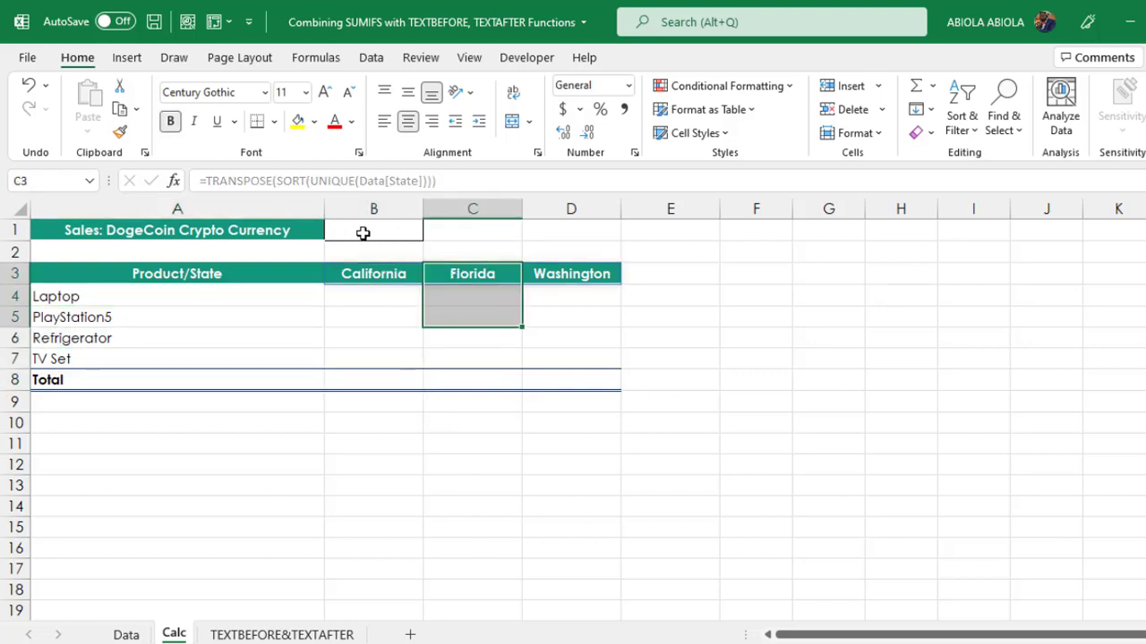
pyautogui.click(373, 230)
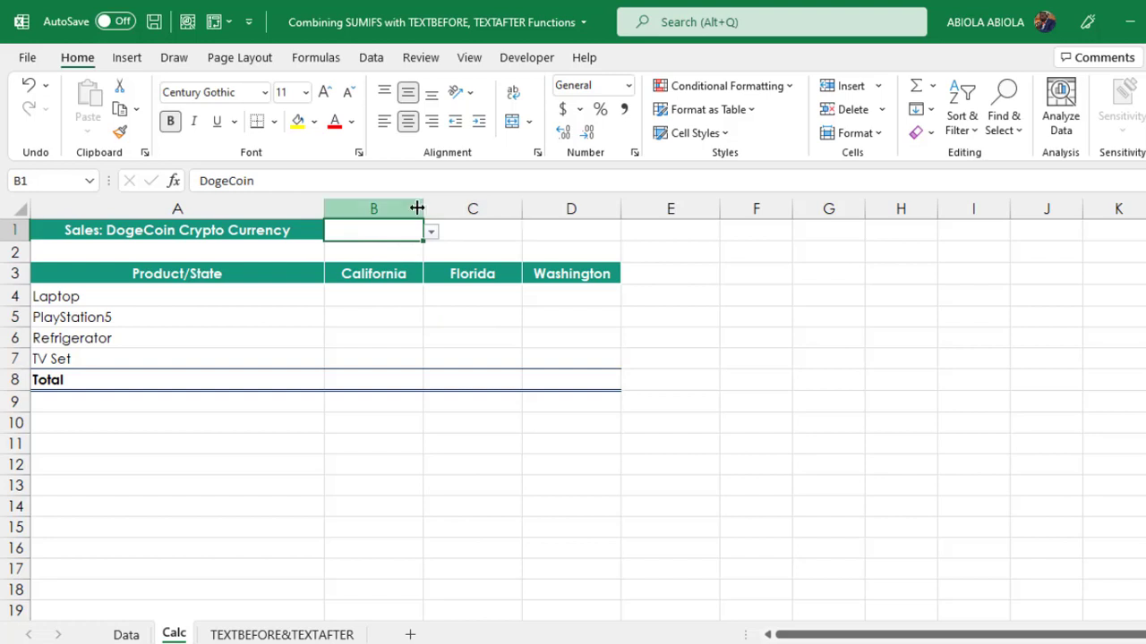
pyautogui.click(431, 231)
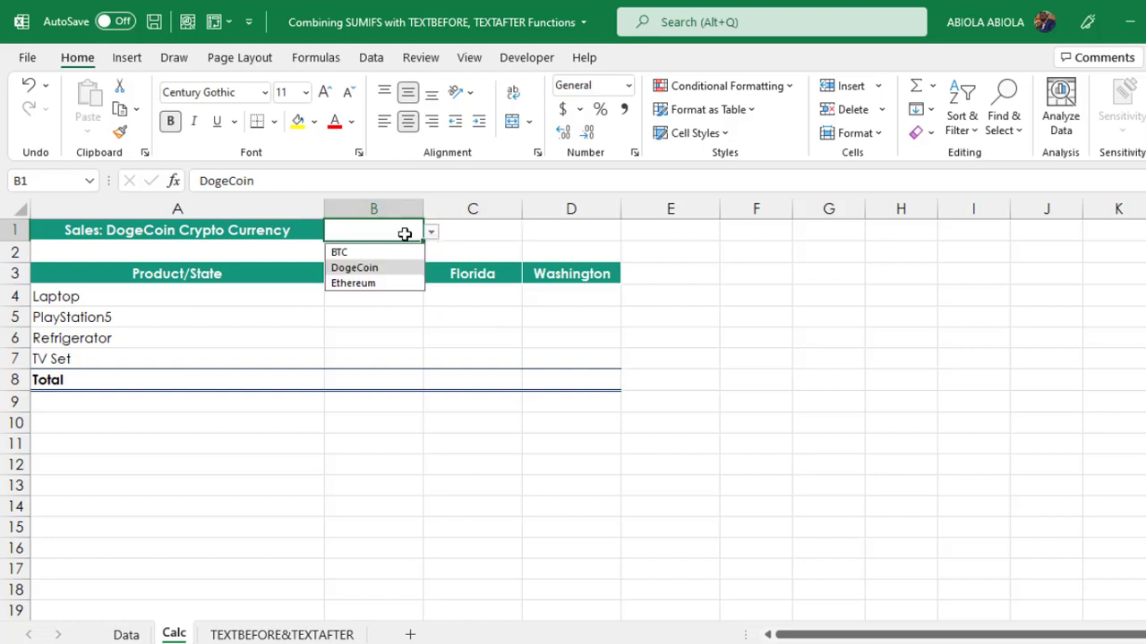
pyautogui.moveTo(200, 573)
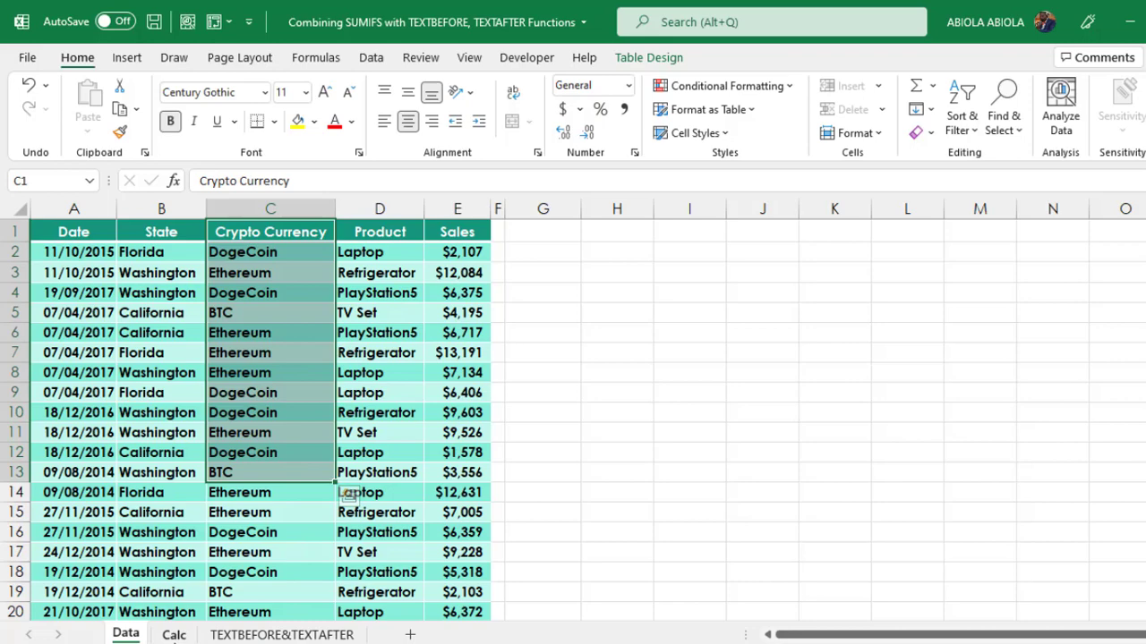
# In Calc B4, start SUMIFS summing Data[Sales] with Data[Product] as the first criteria range
pyautogui.click(174, 635)
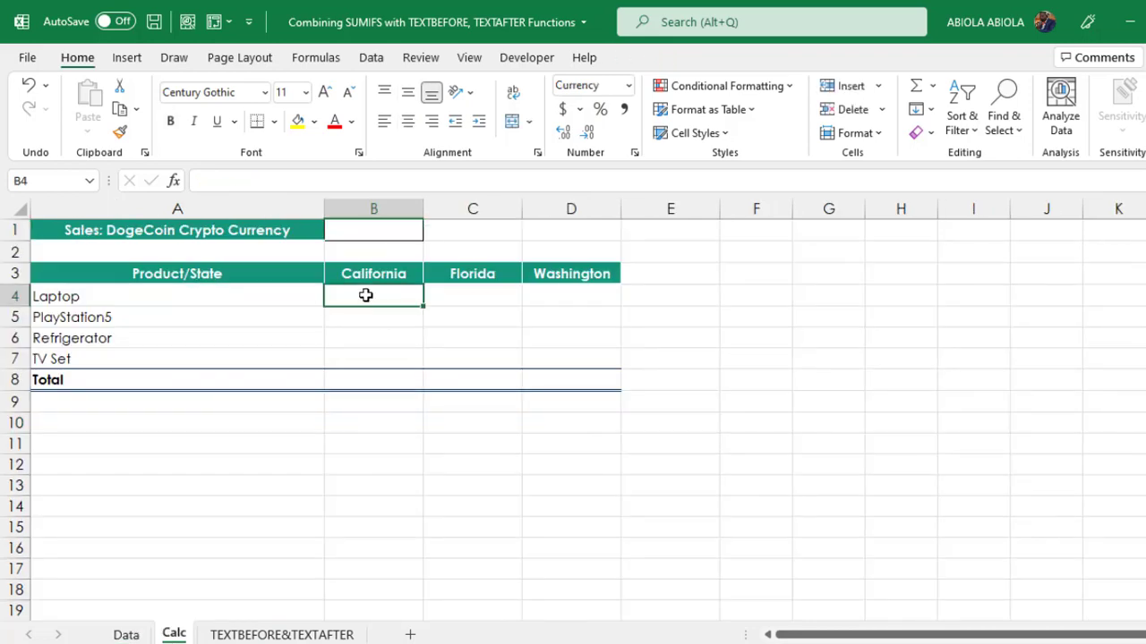
pyautogui.write('=SUMIFS(')
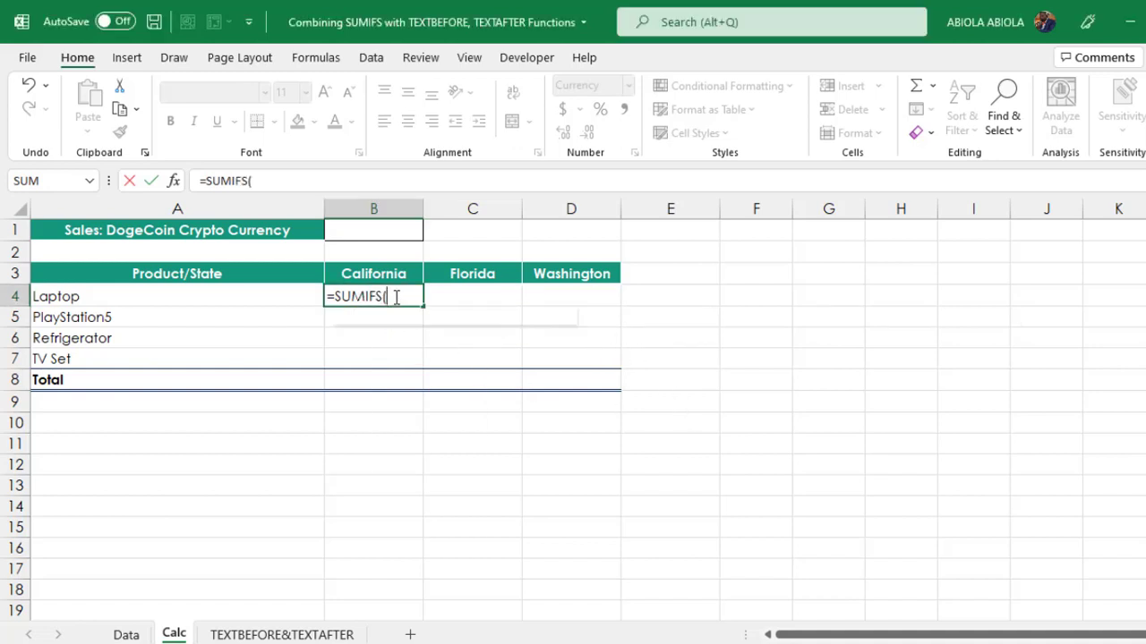
pyautogui.write('Data')
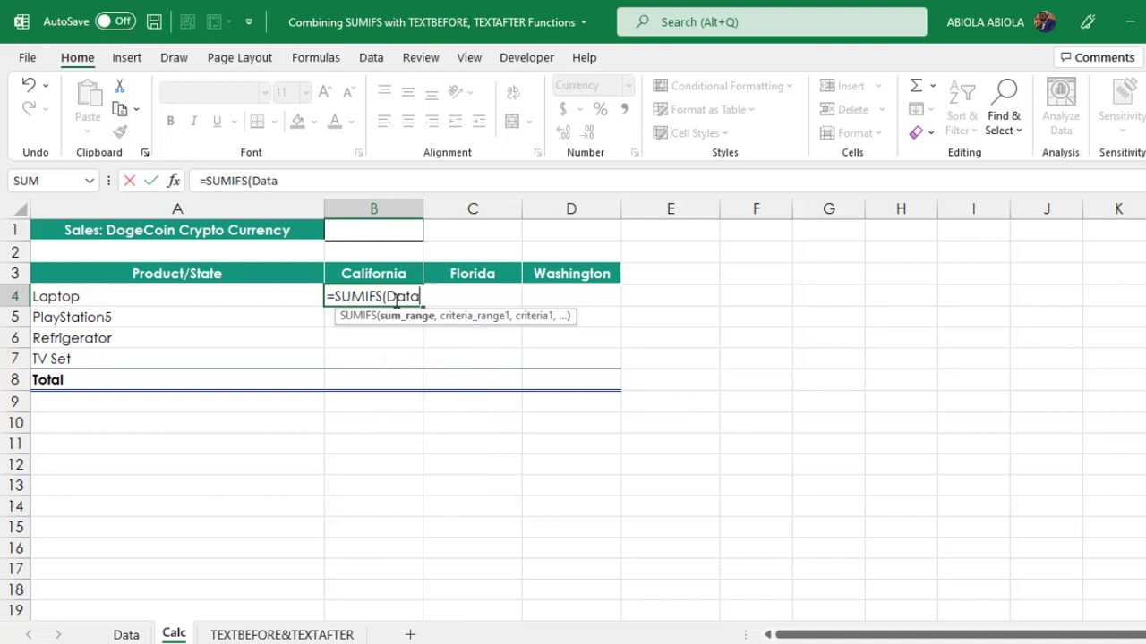
pyautogui.write('[Sales')
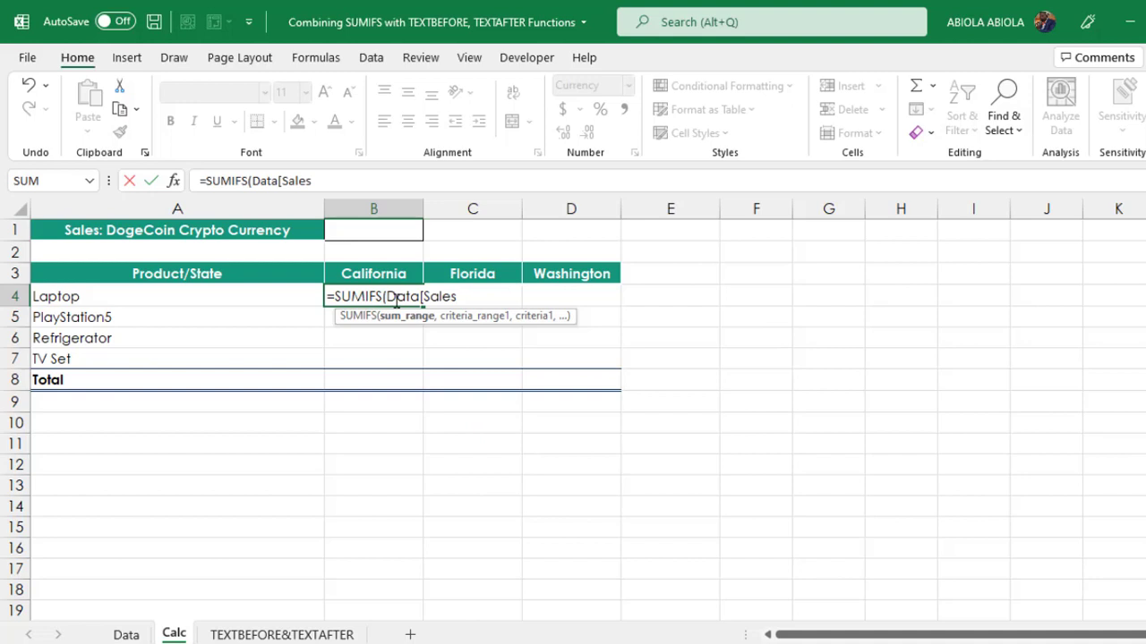
pyautogui.write(']')
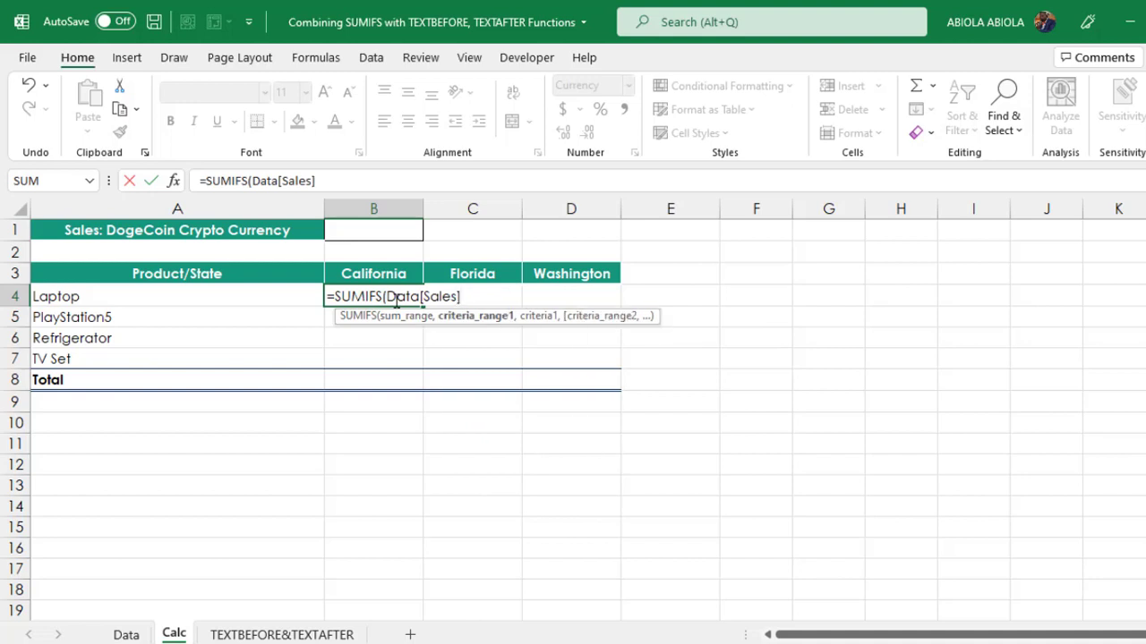
pyautogui.write(',')
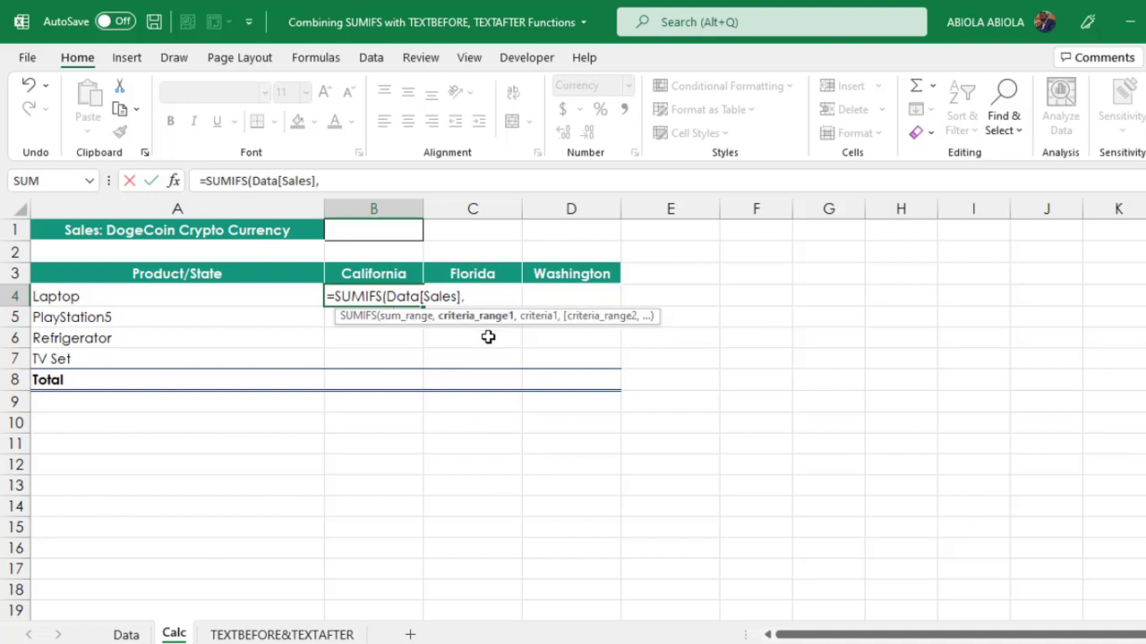
pyautogui.moveTo(296, 343)
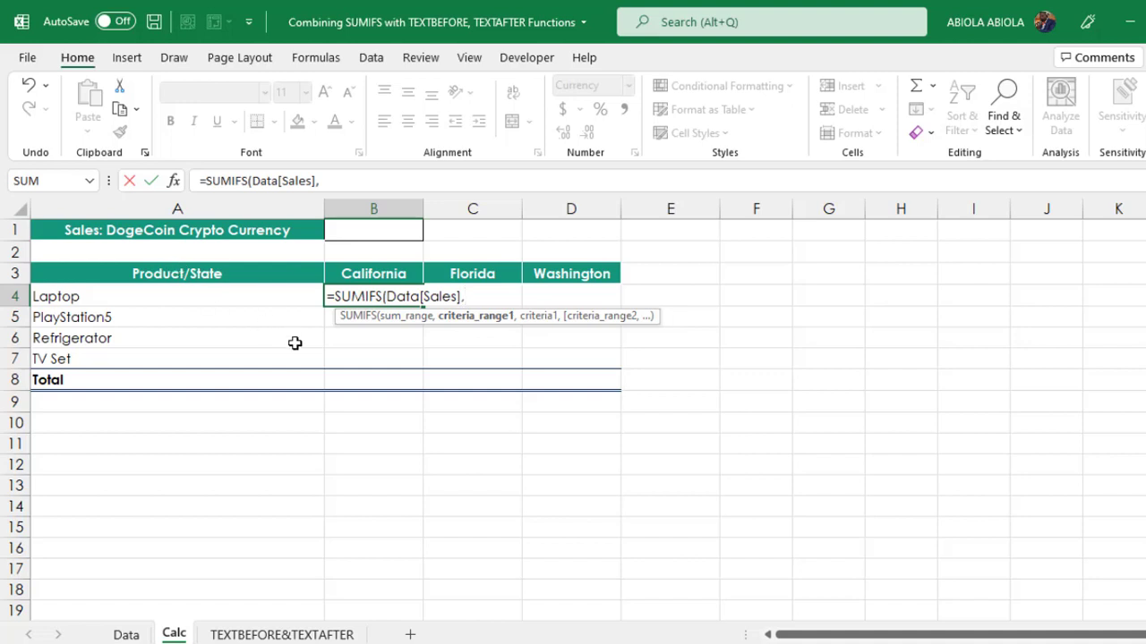
pyautogui.write('DATA')
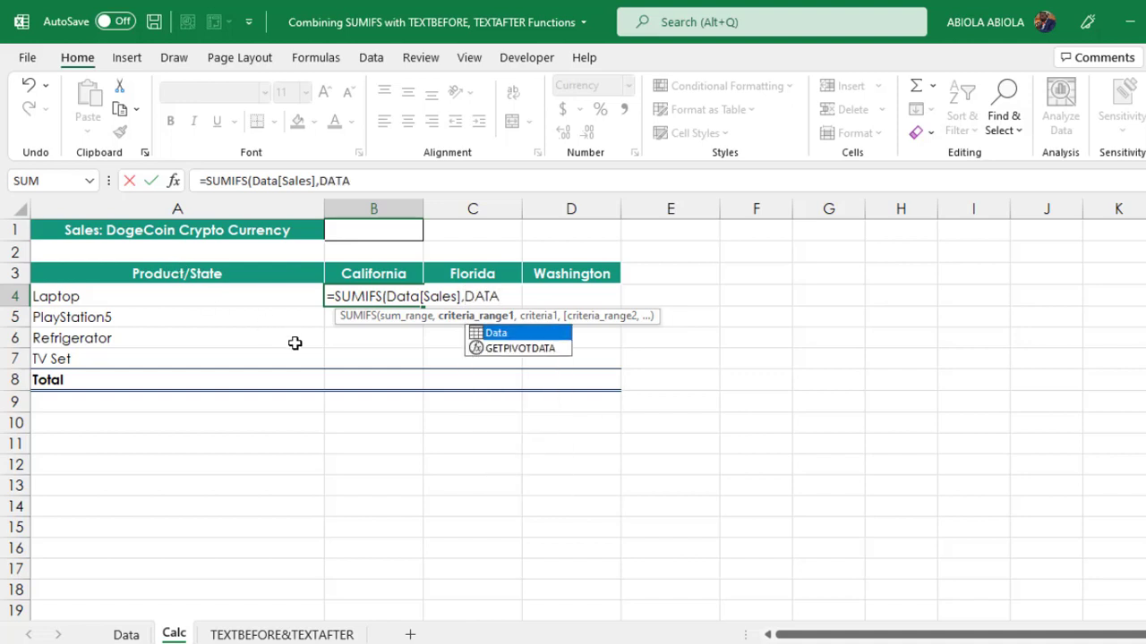
pyautogui.write('[Product')
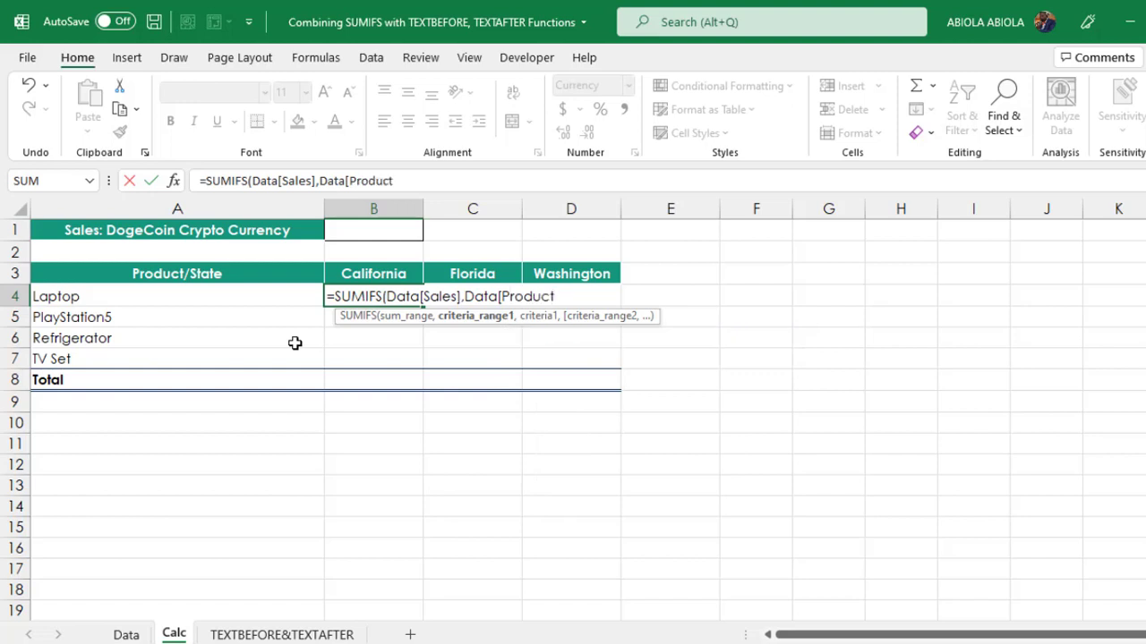
pyautogui.write(']')
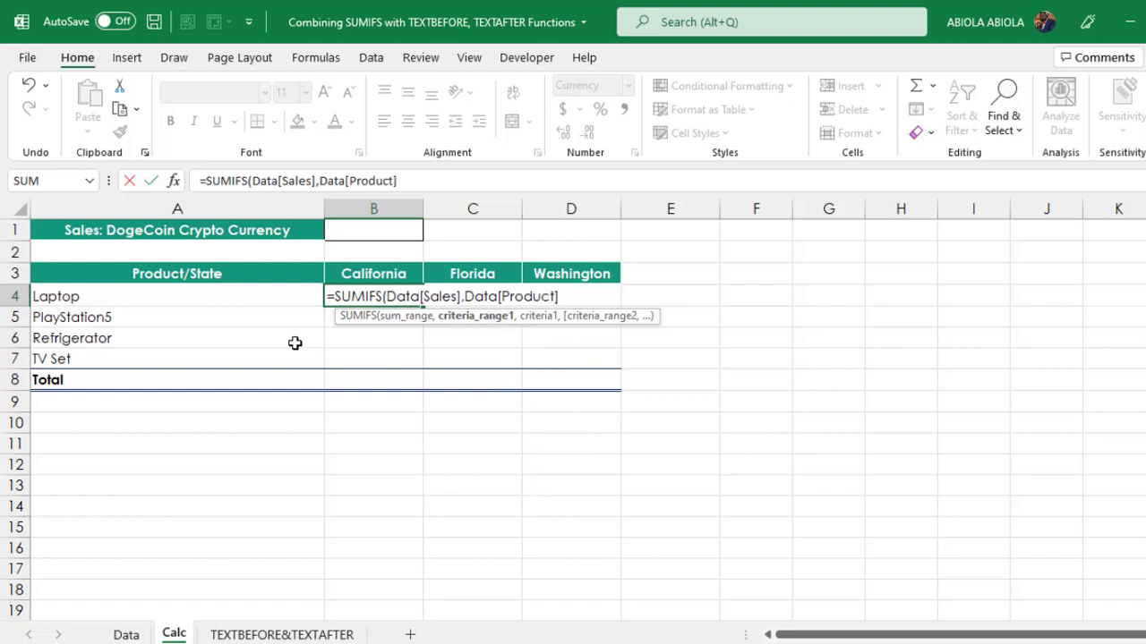
pyautogui.write(',')
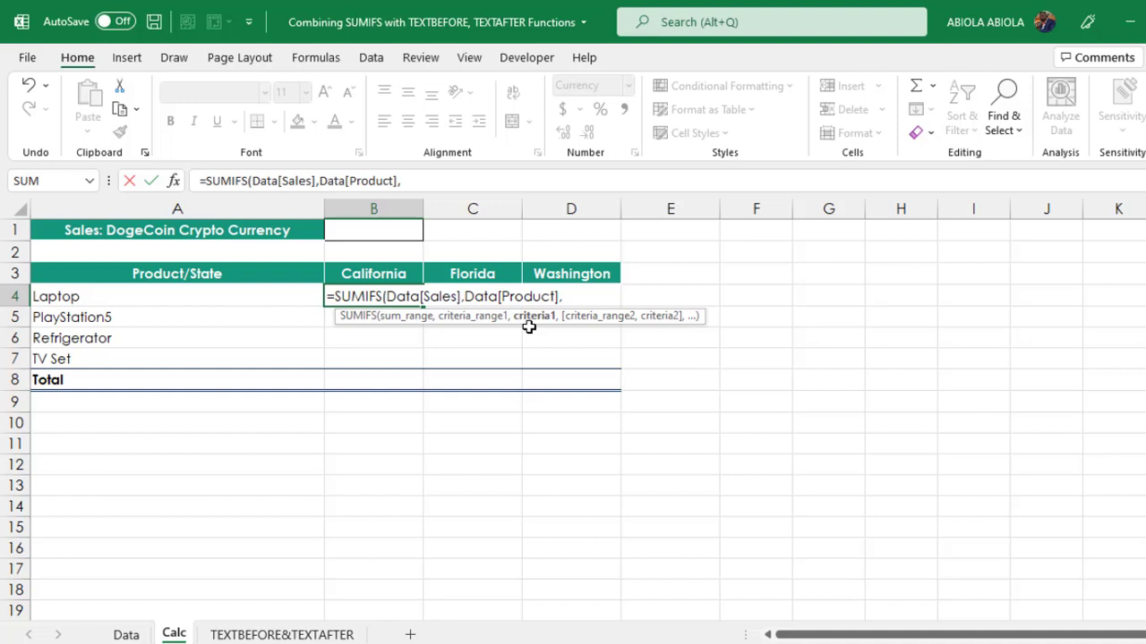
# Add the spilled product list A4# and Data[State] with the state headers B3#
pyautogui.moveTo(56, 296); pyautogui.dragTo(55, 317)
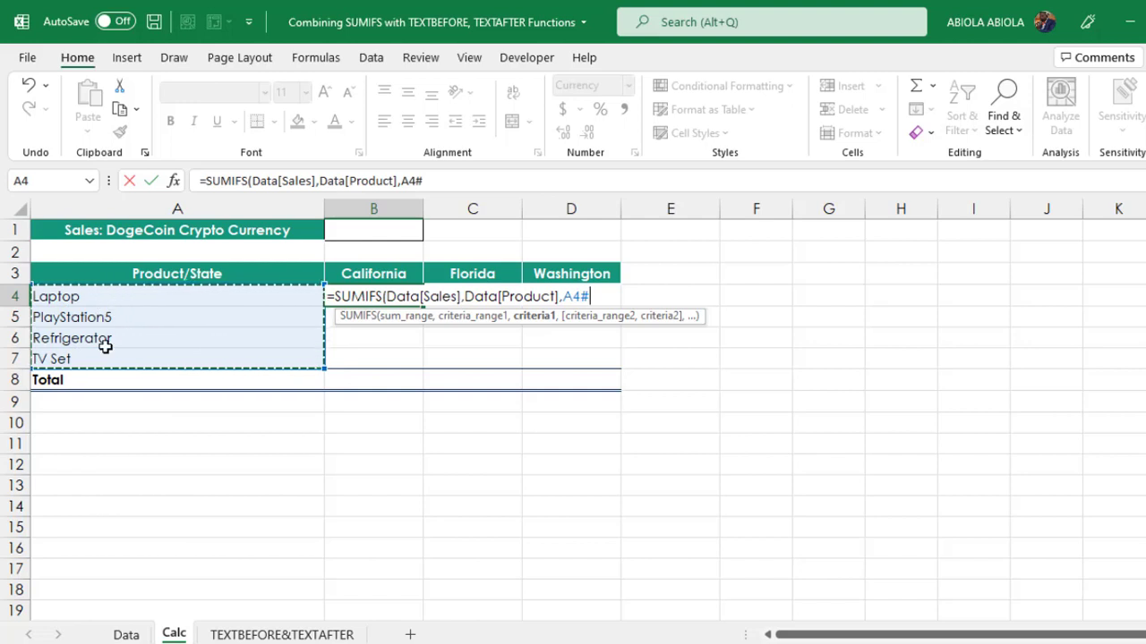
pyautogui.moveTo(135, 305)
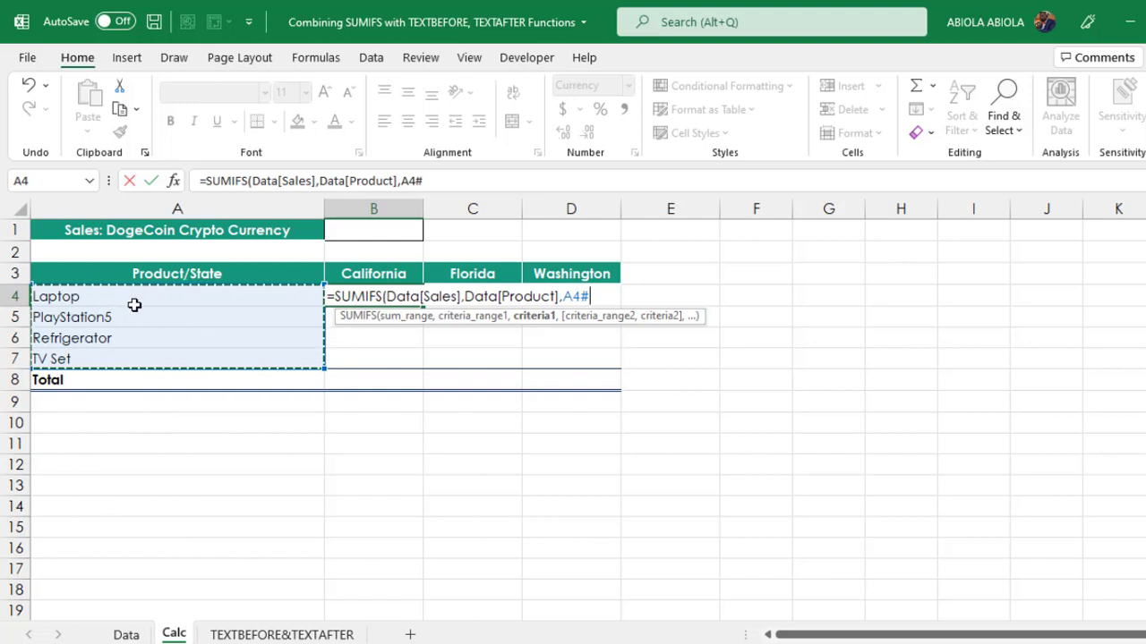
pyautogui.write(',')
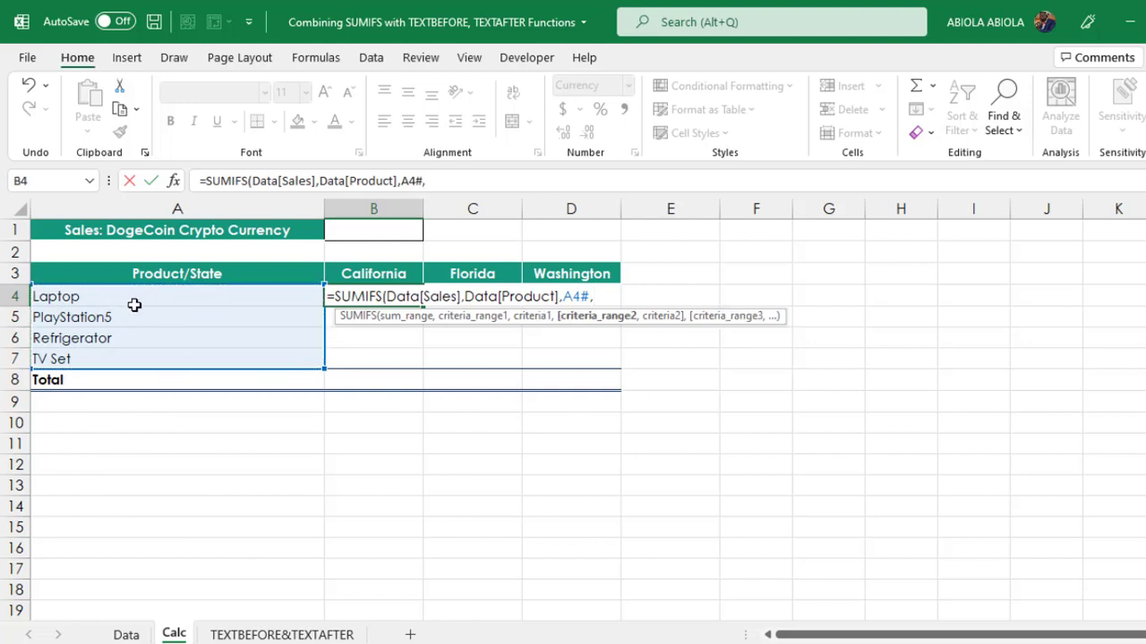
pyautogui.moveTo(145, 422)
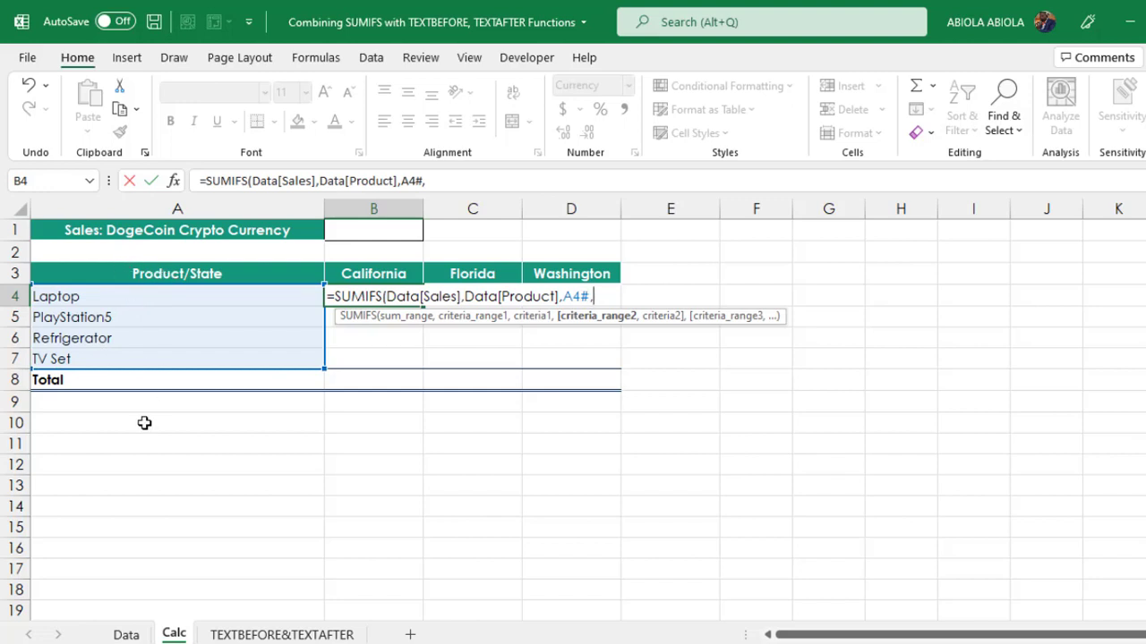
pyautogui.write('Data')
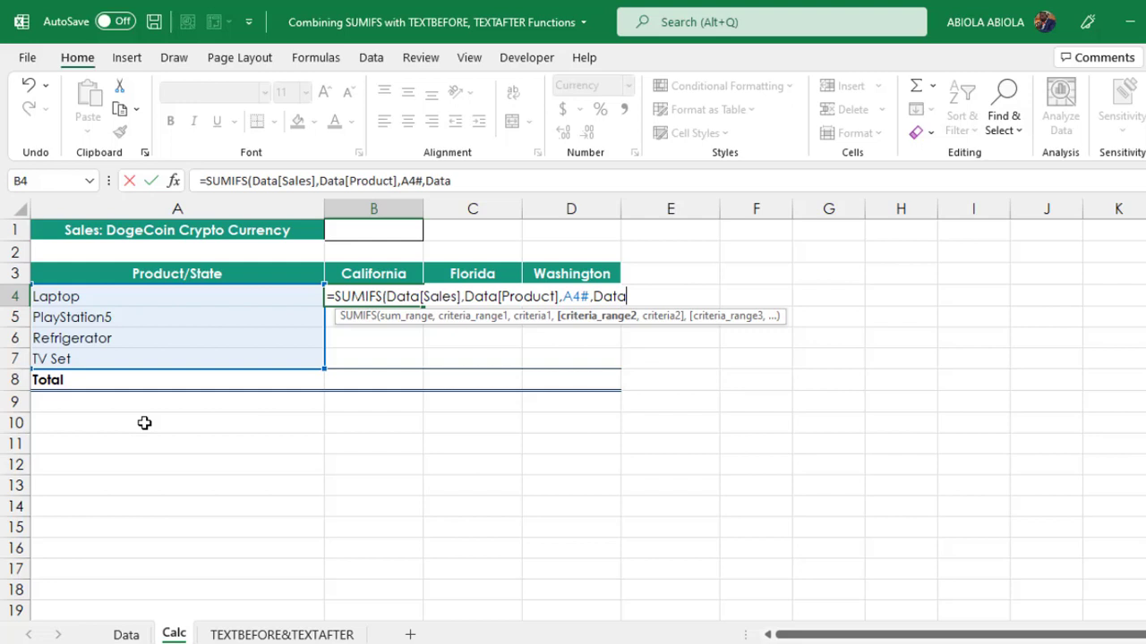
pyautogui.write('[State')
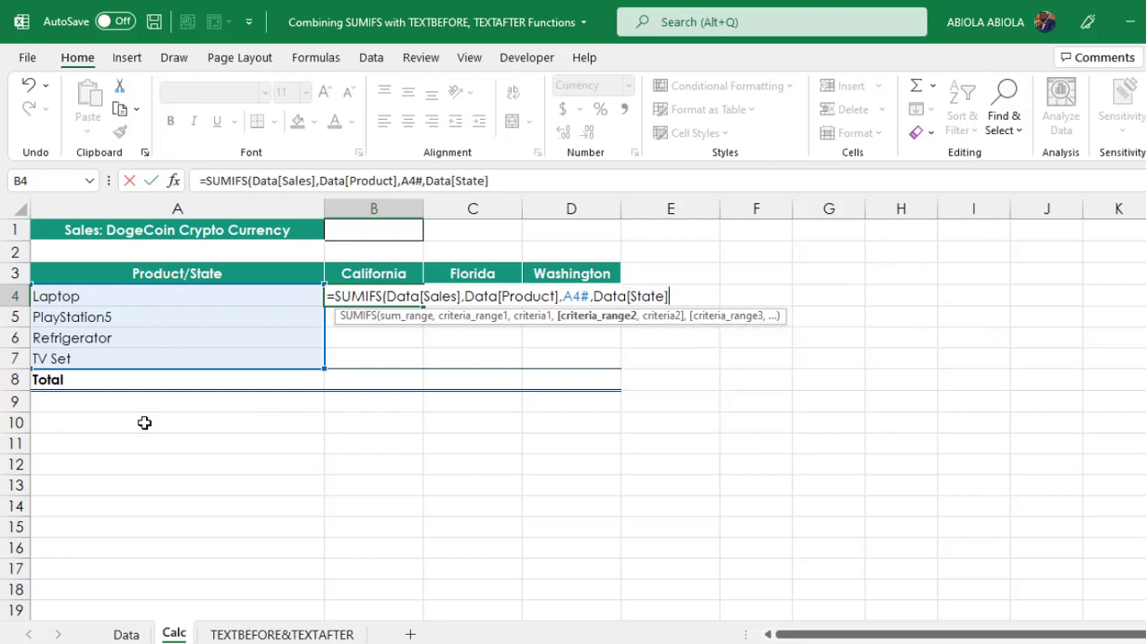
pyautogui.write(',B3#')
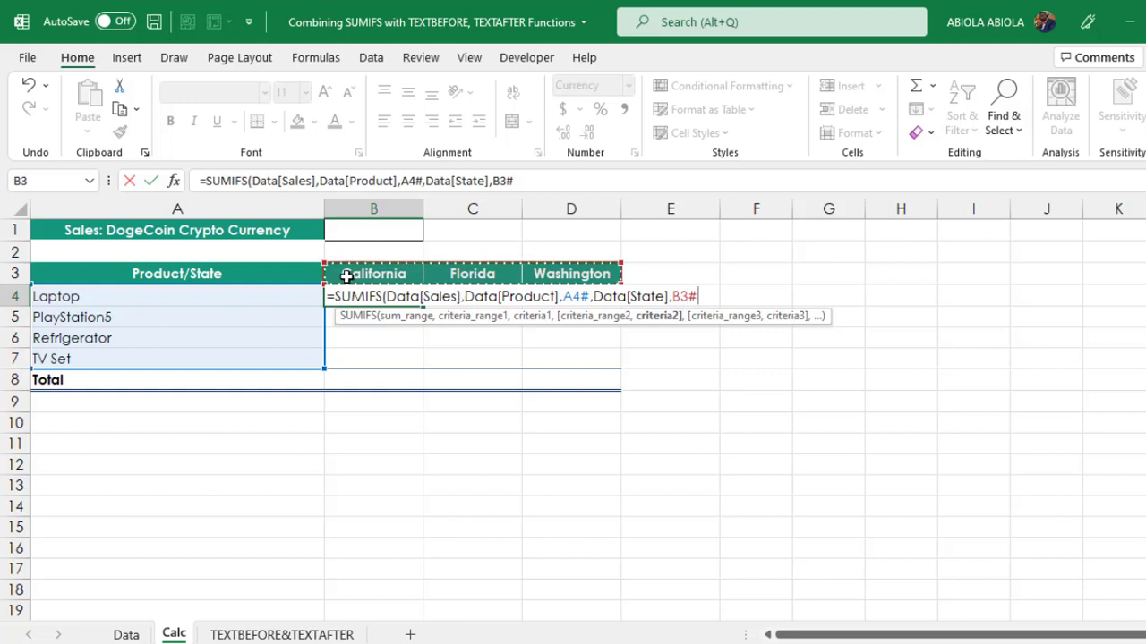
pyautogui.moveTo(669, 266)
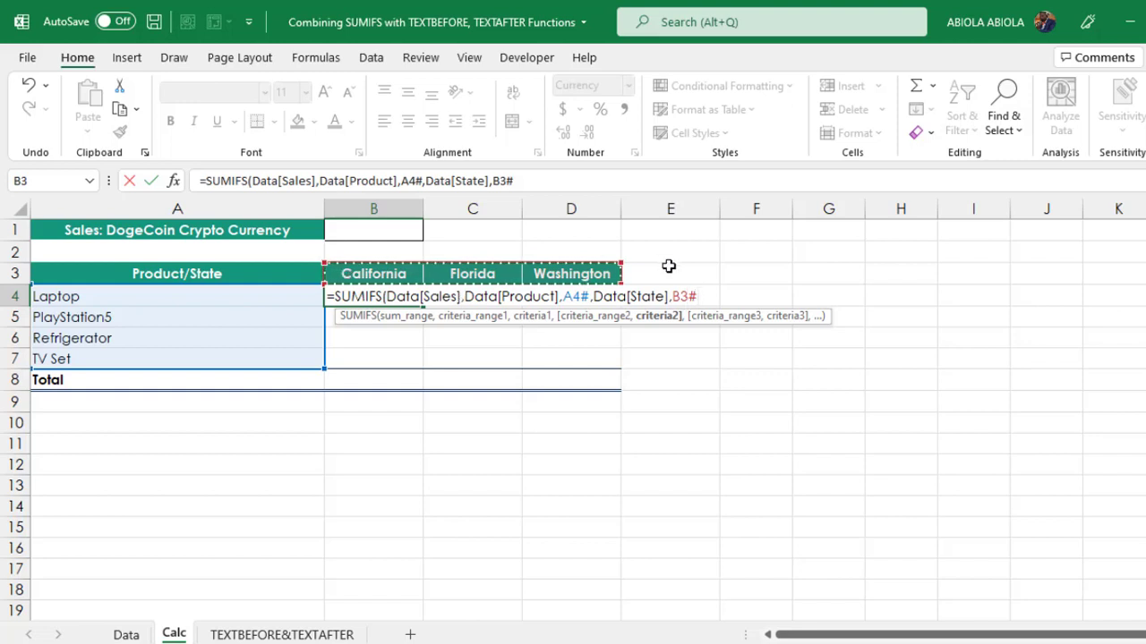
pyautogui.write(',')
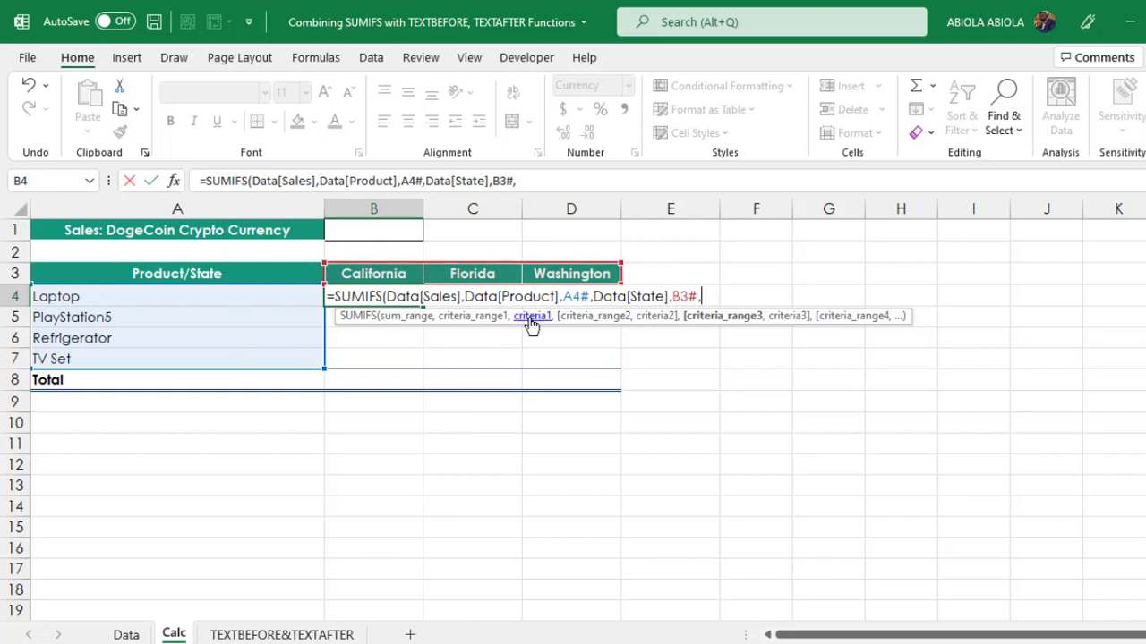
# Add a Data currency criterion pointing at A1, commit to all zeros, then reopen B4
pyautogui.write('DATA')
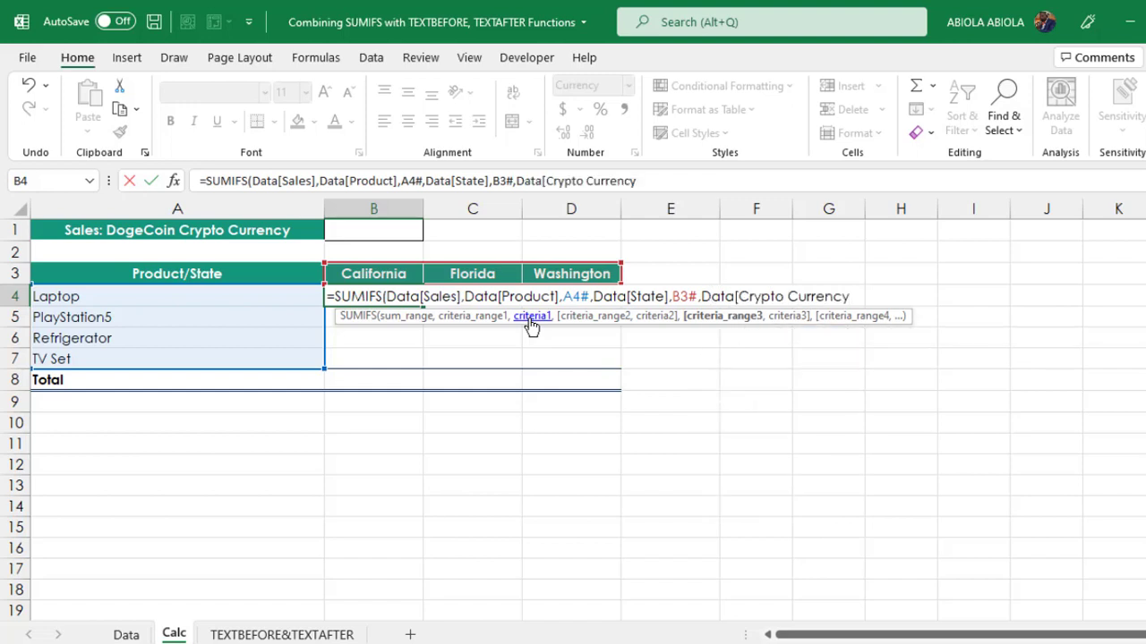
pyautogui.write(',')
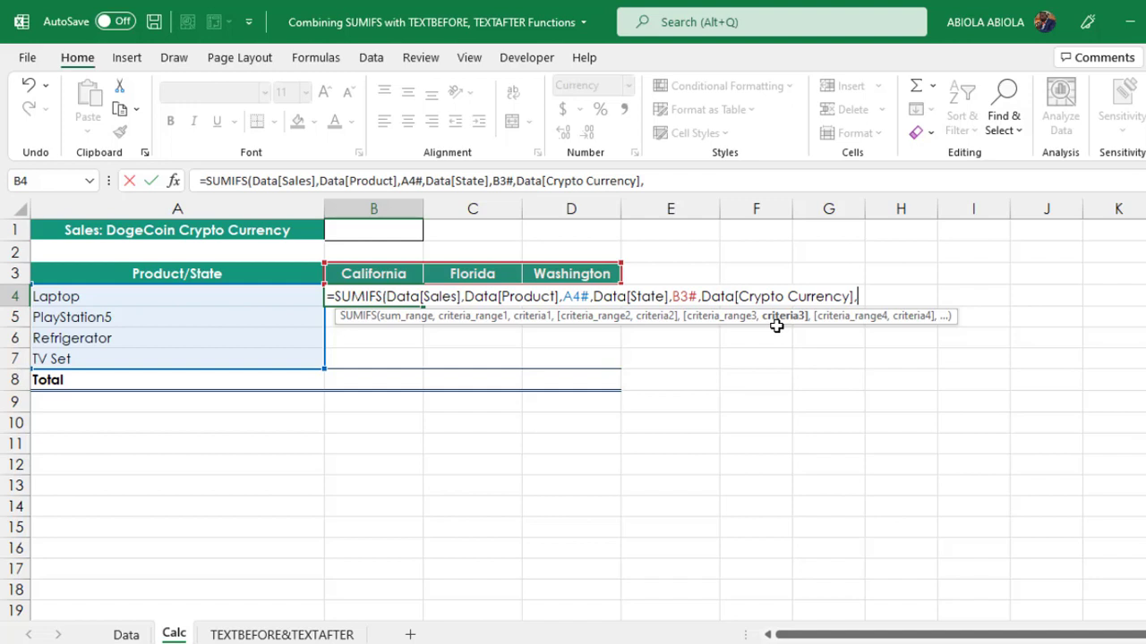
pyautogui.moveTo(136, 226)
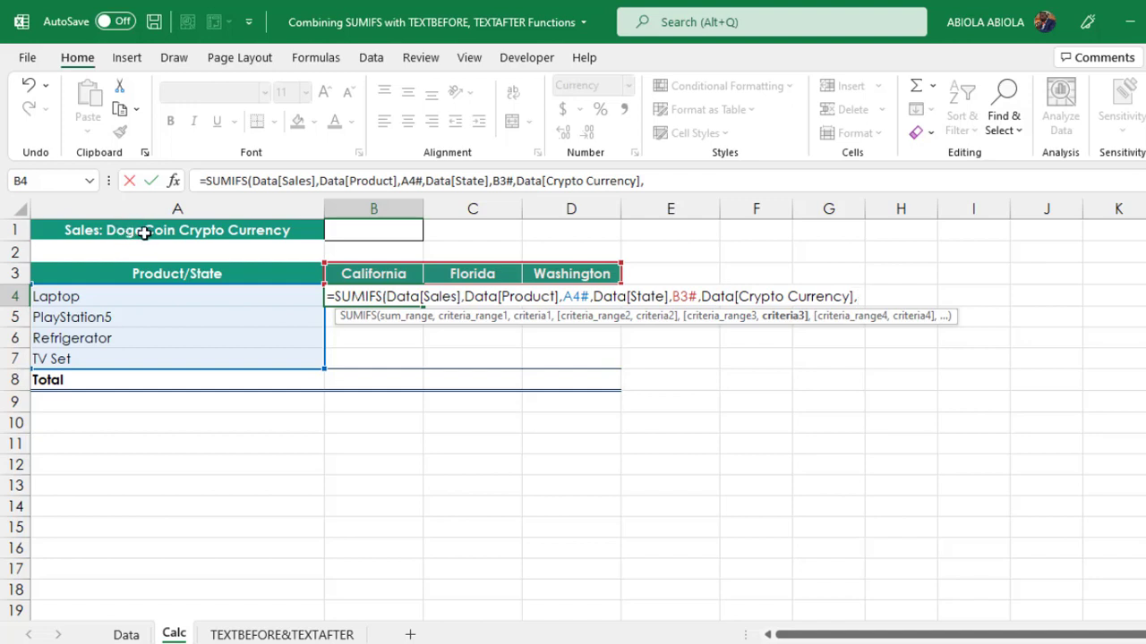
pyautogui.moveTo(140, 231)
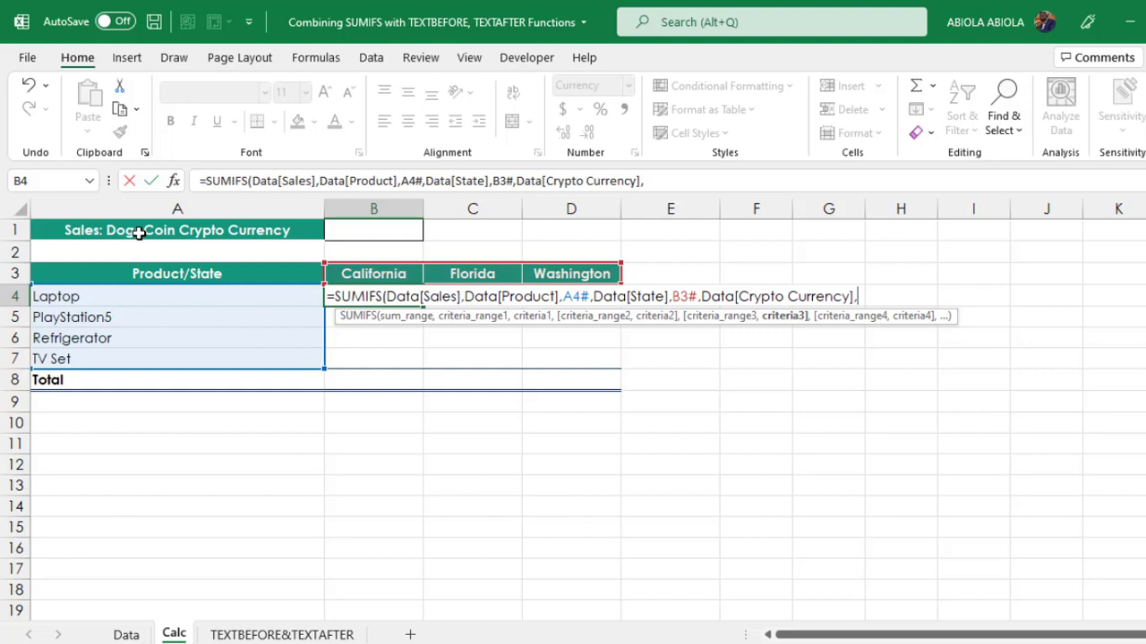
pyautogui.click(177, 230)
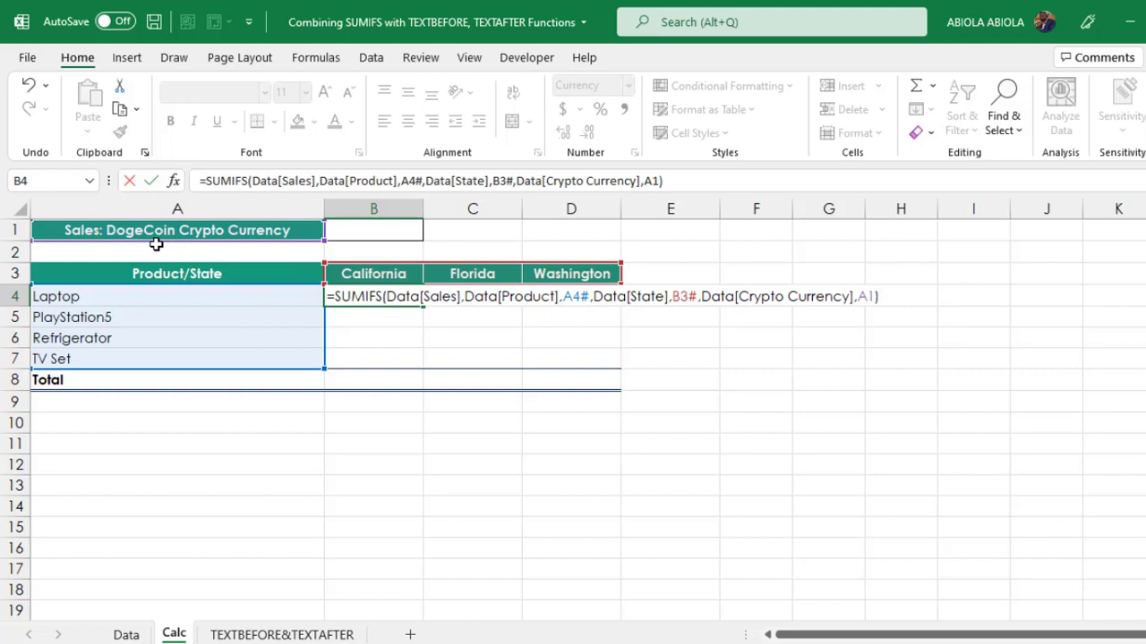
pyautogui.press('ctrl+enter')
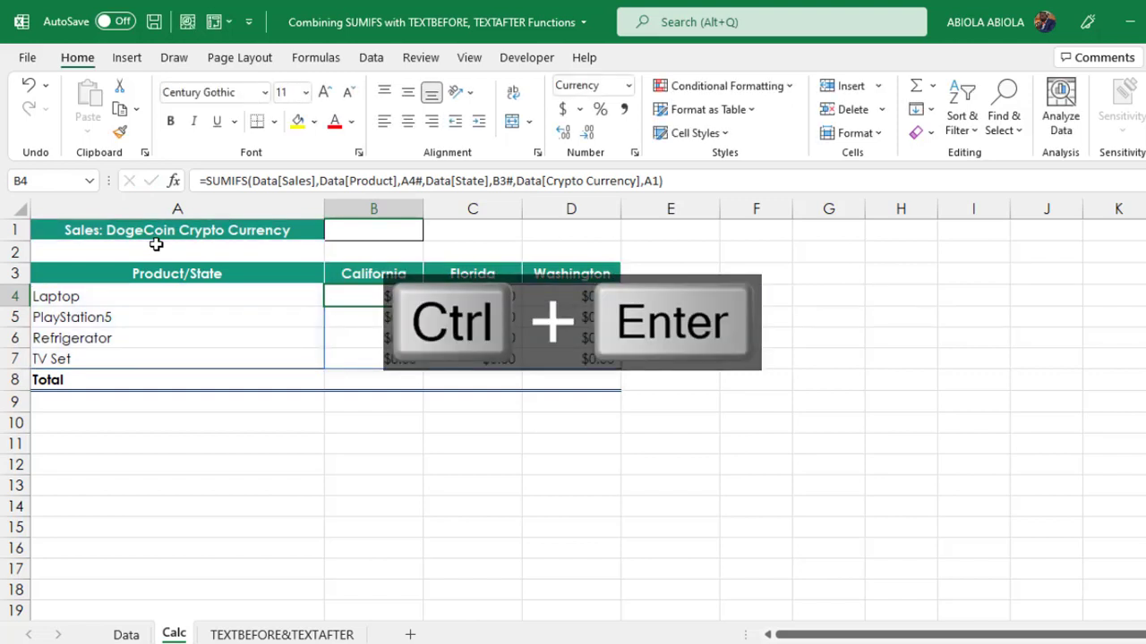
pyautogui.moveTo(150, 240)
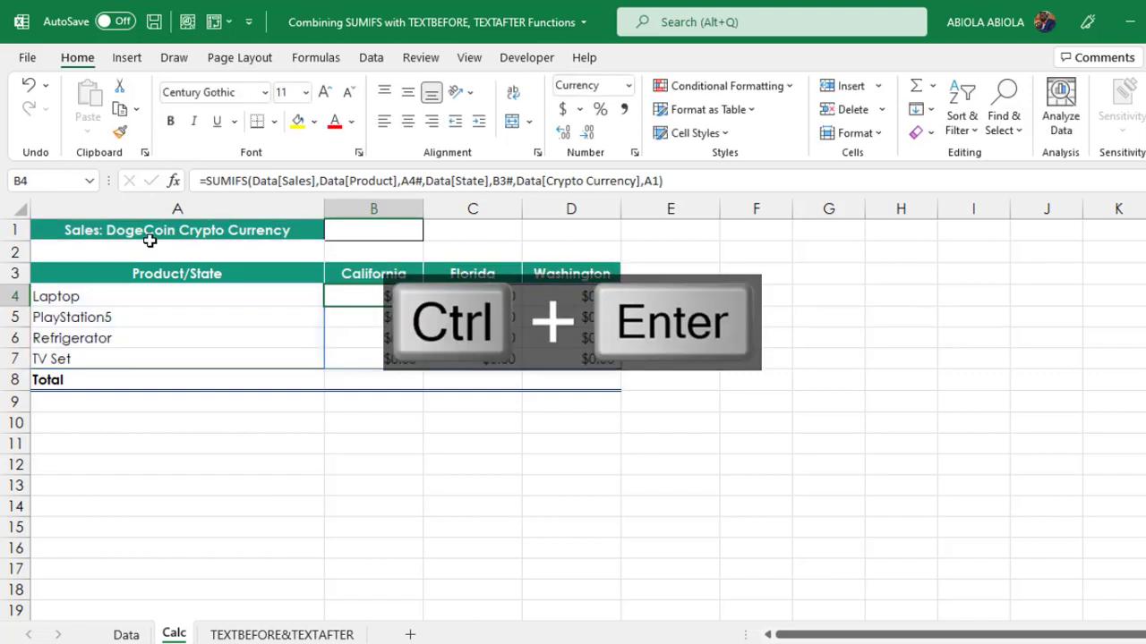
pyautogui.press('ctrl+enter')
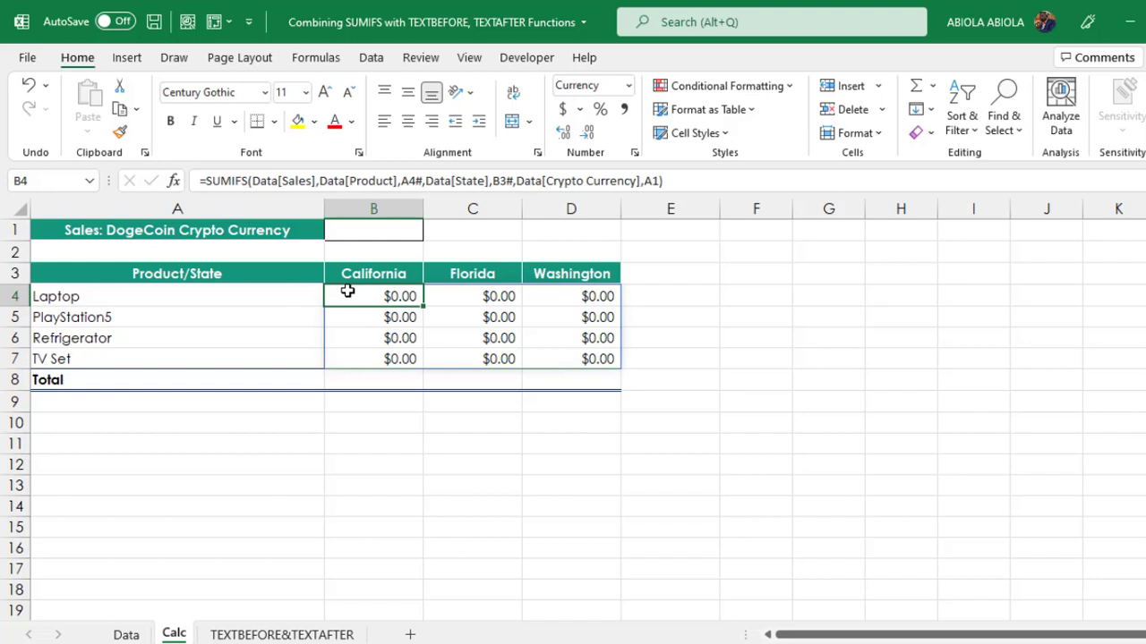
pyautogui.press('f2')
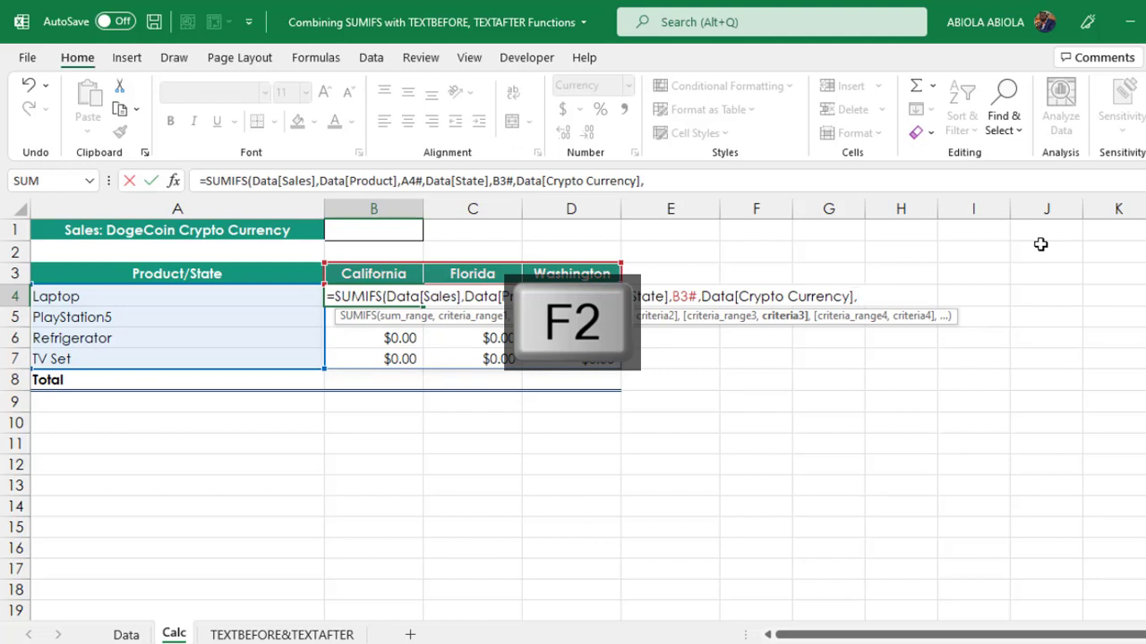
# Set the currency criterion to TEXTBEFORE(TEXTAFTER(A1," ")," ")
pyautogui.write('TEXTE')
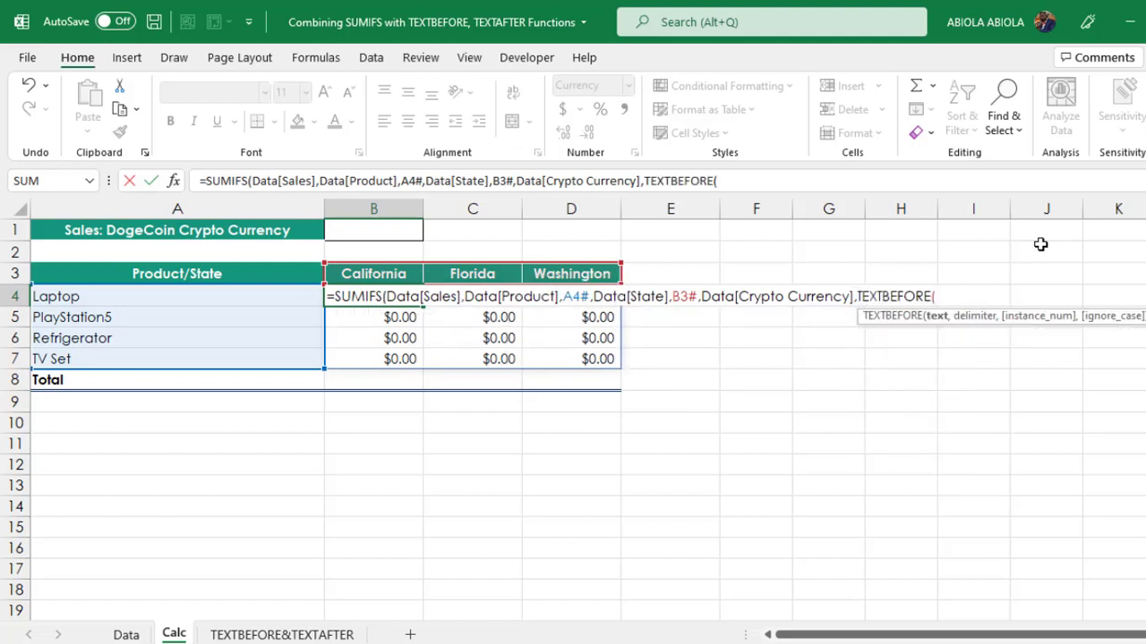
pyautogui.write('TEXTAFTER(')
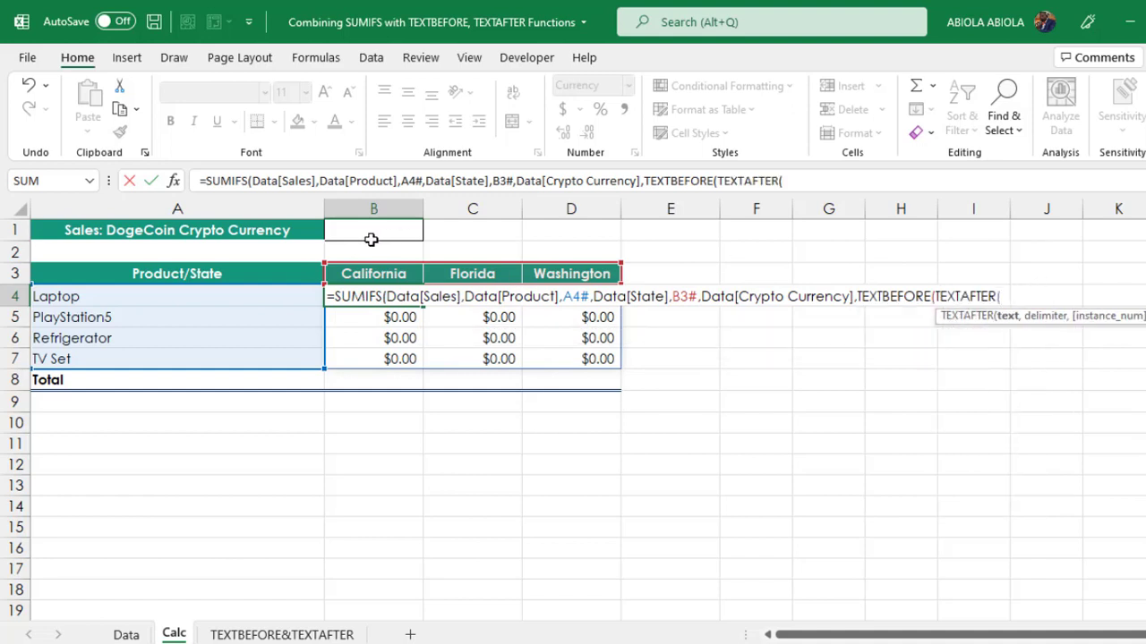
pyautogui.click(178, 230)
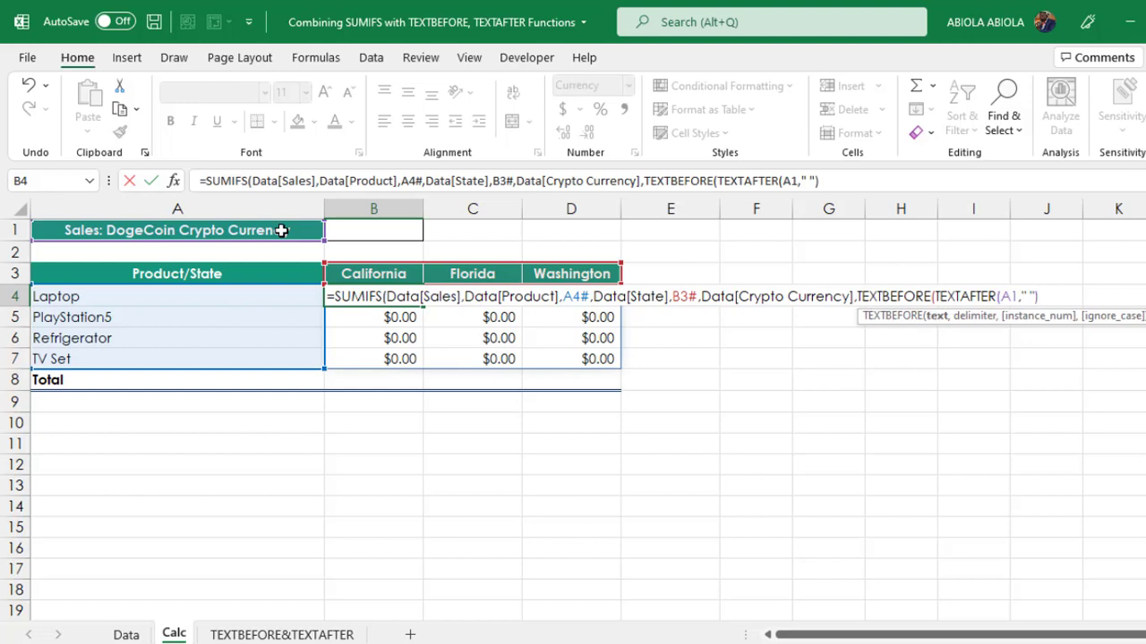
pyautogui.write(',"')
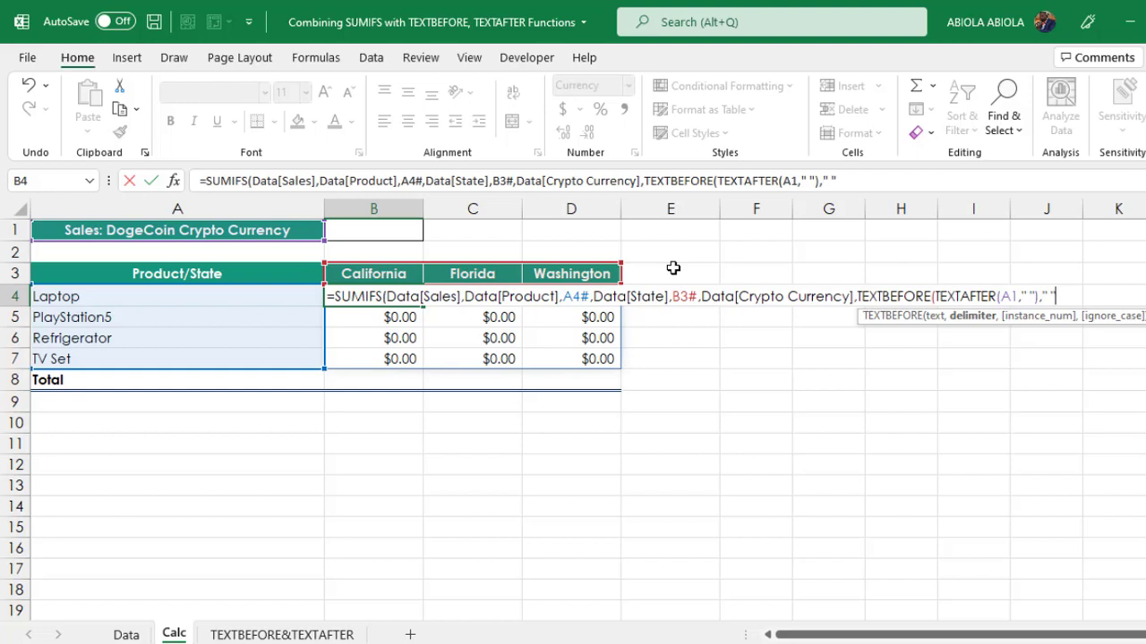
pyautogui.write('))')
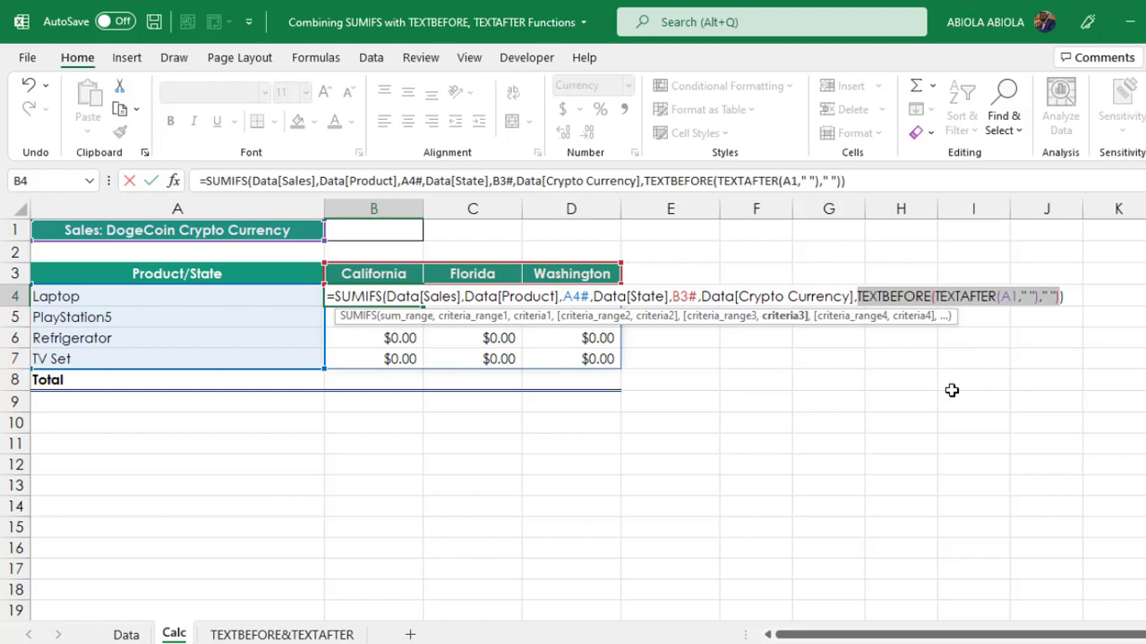
# Preview the extraction part as DogeCoin, then commit the SUMIFS formula
pyautogui.press('f9')
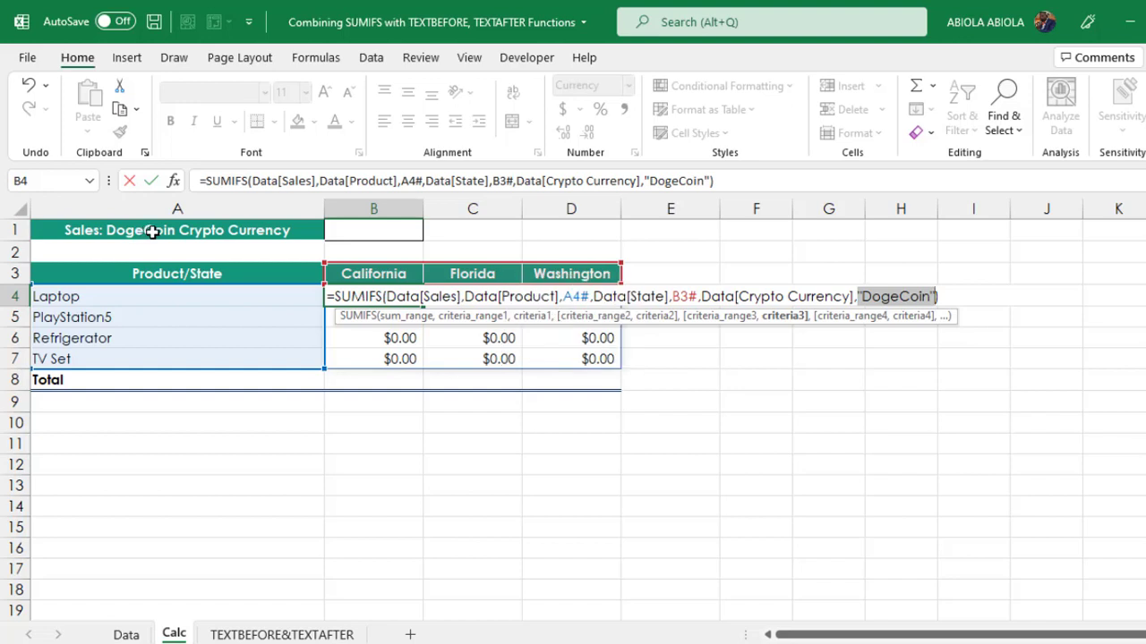
pyautogui.moveTo(177, 225)
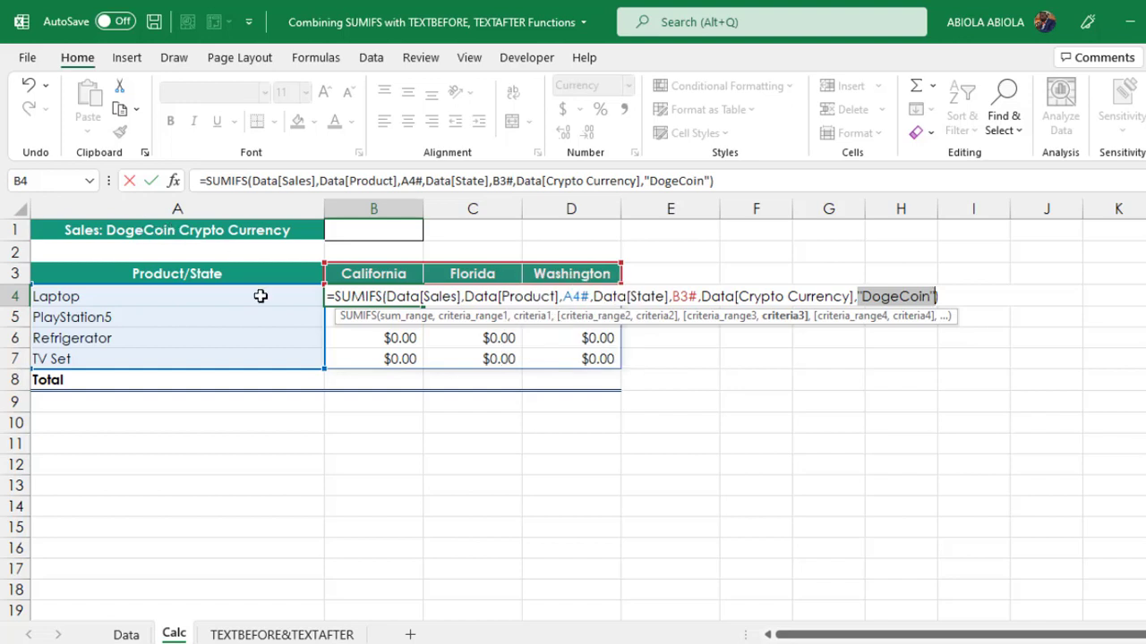
pyautogui.press('ctrl+z')
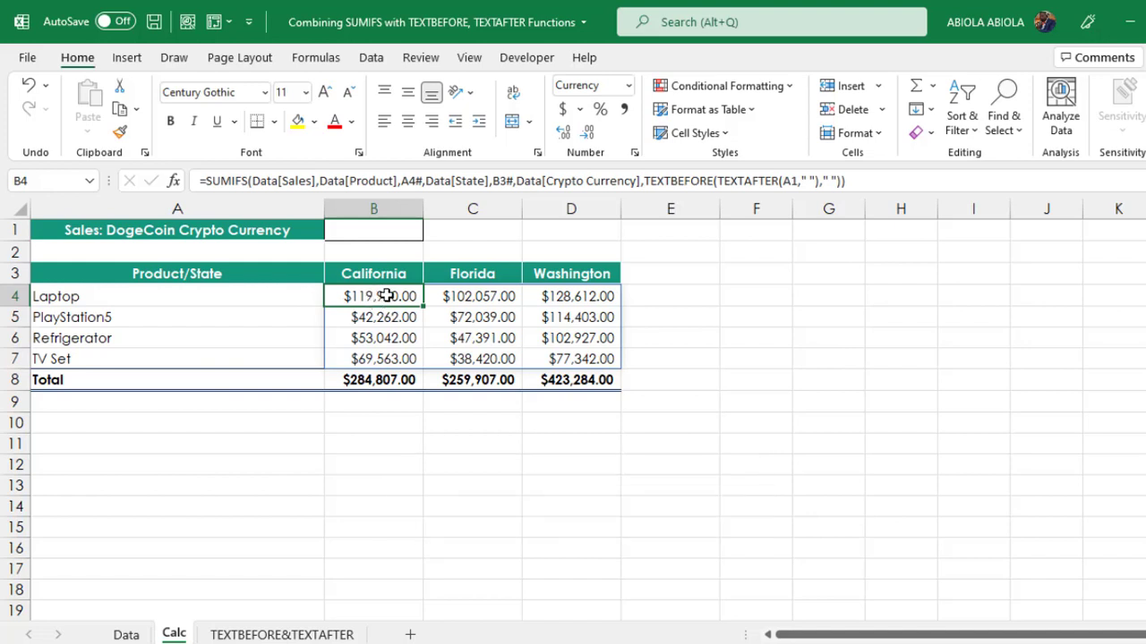
# Inspect the product and sales formulas, then change B1's currency to Ethereum, then BTC
pyautogui.click(177, 296)
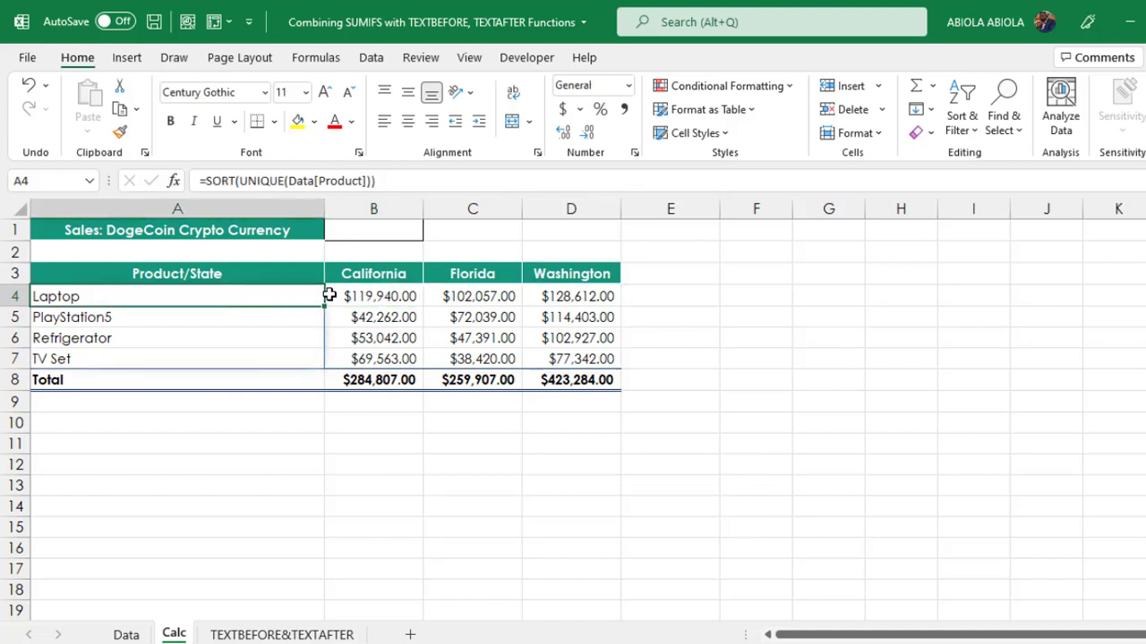
pyautogui.click(374, 296)
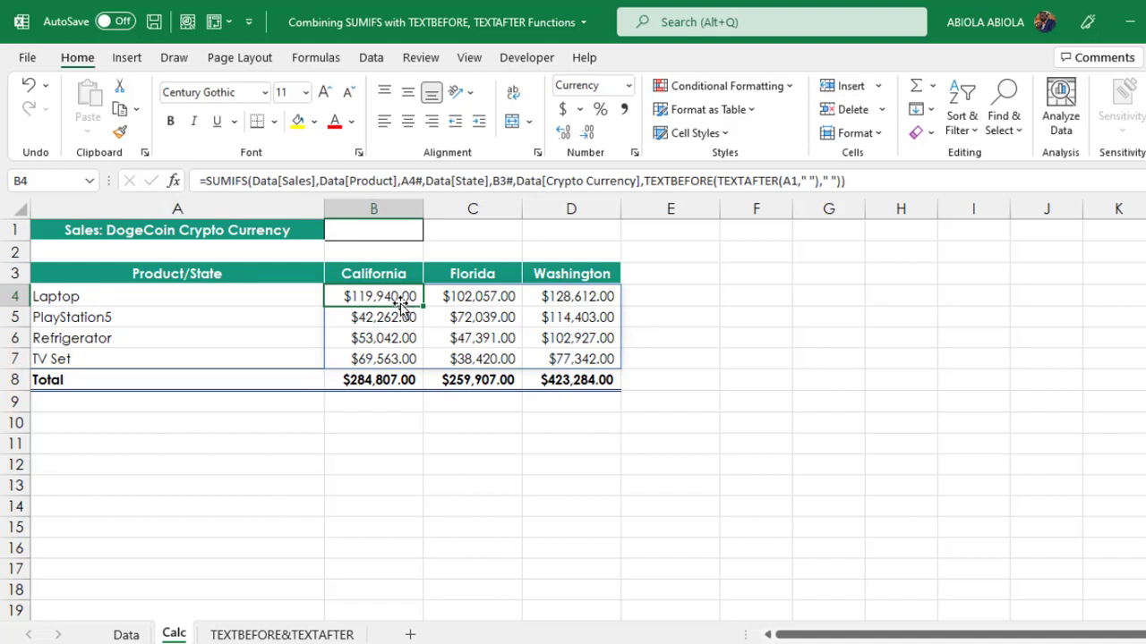
pyautogui.click(373, 230)
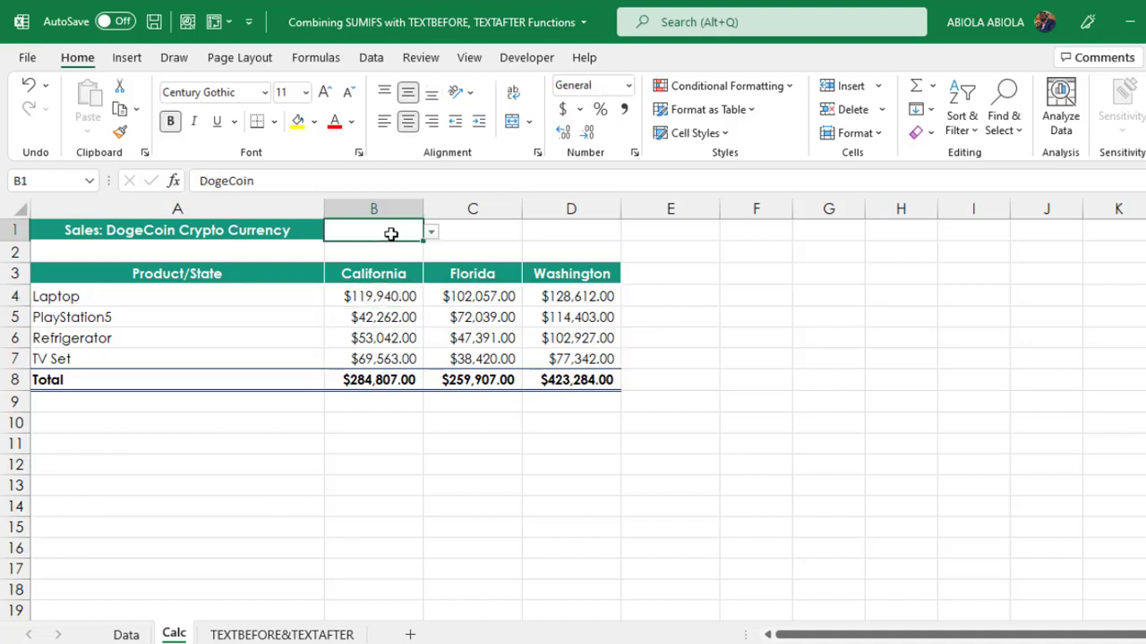
pyautogui.click(430, 231)
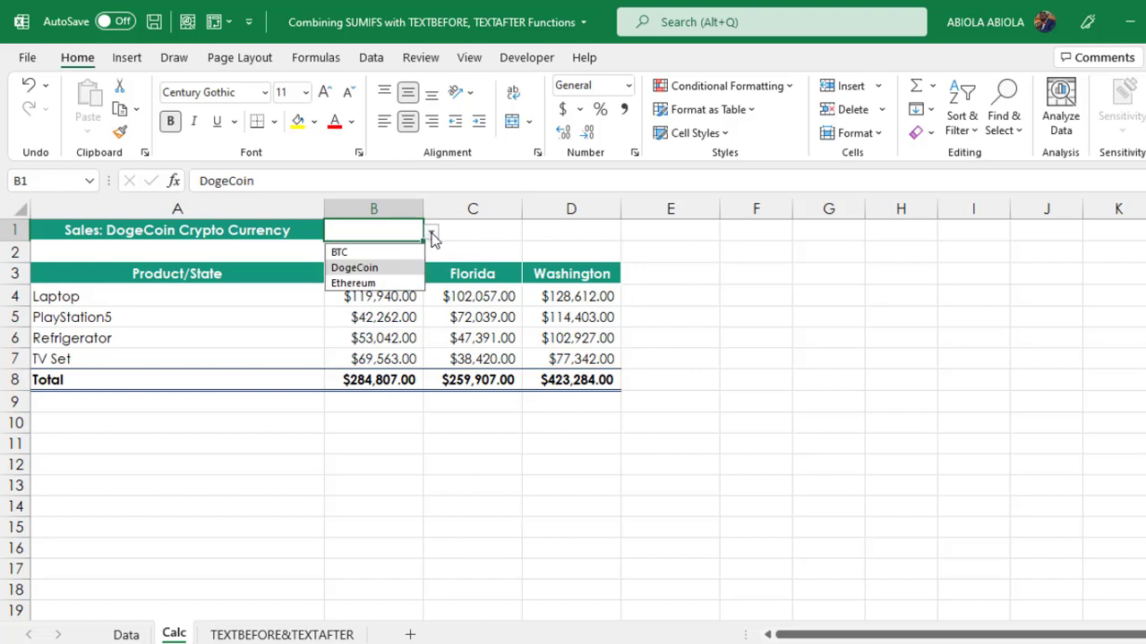
pyautogui.click(353, 283)
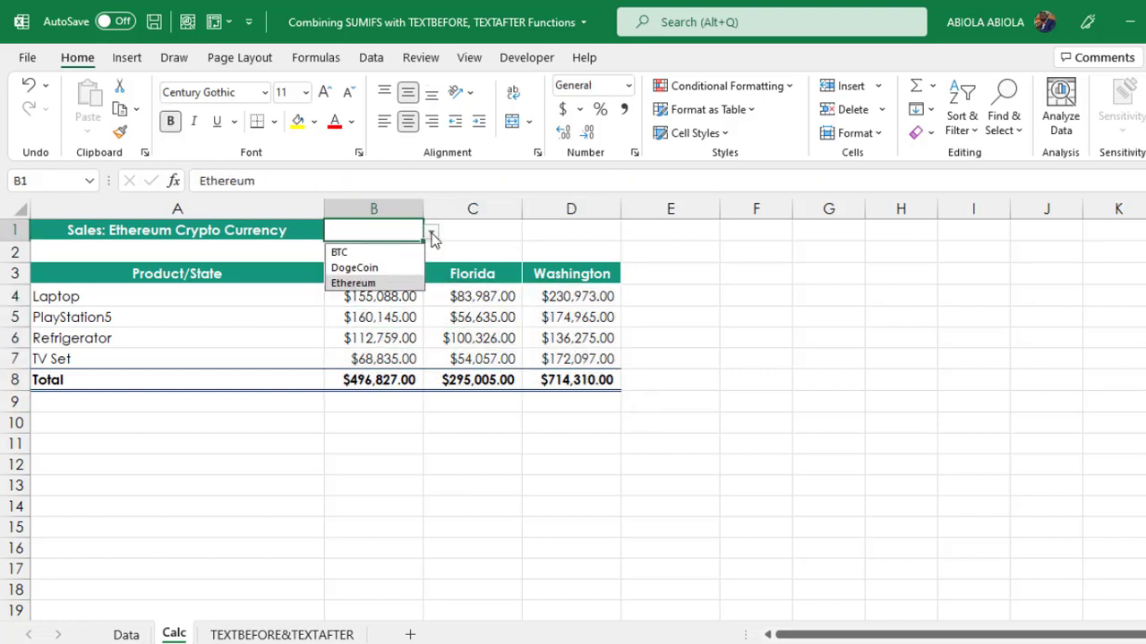
pyautogui.click(340, 251)
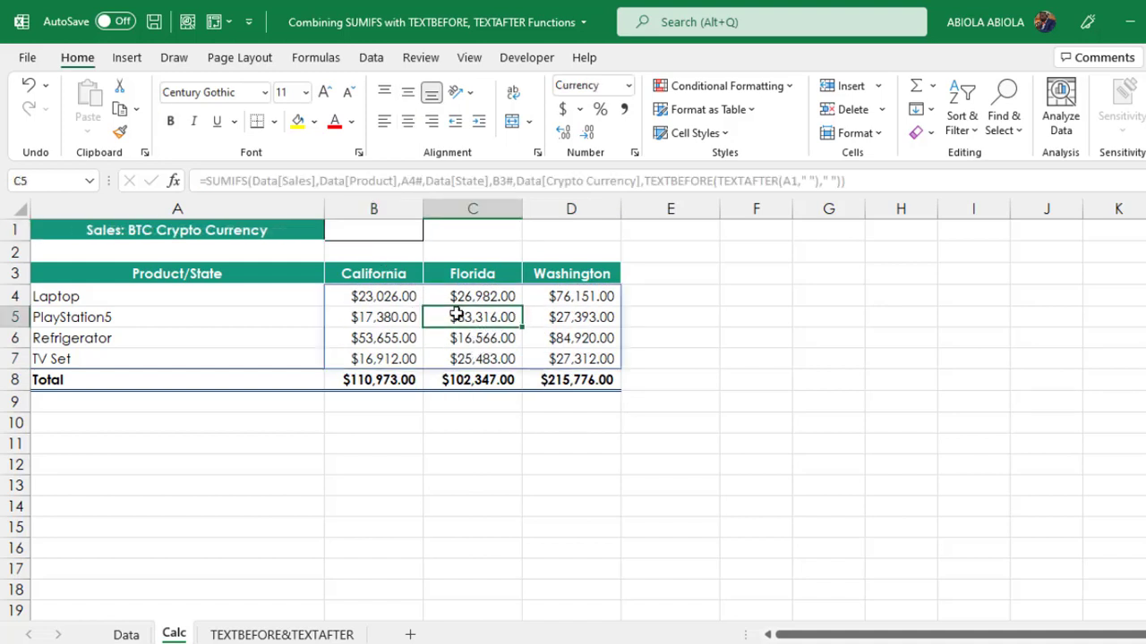
pyautogui.doubleClick(472, 317)
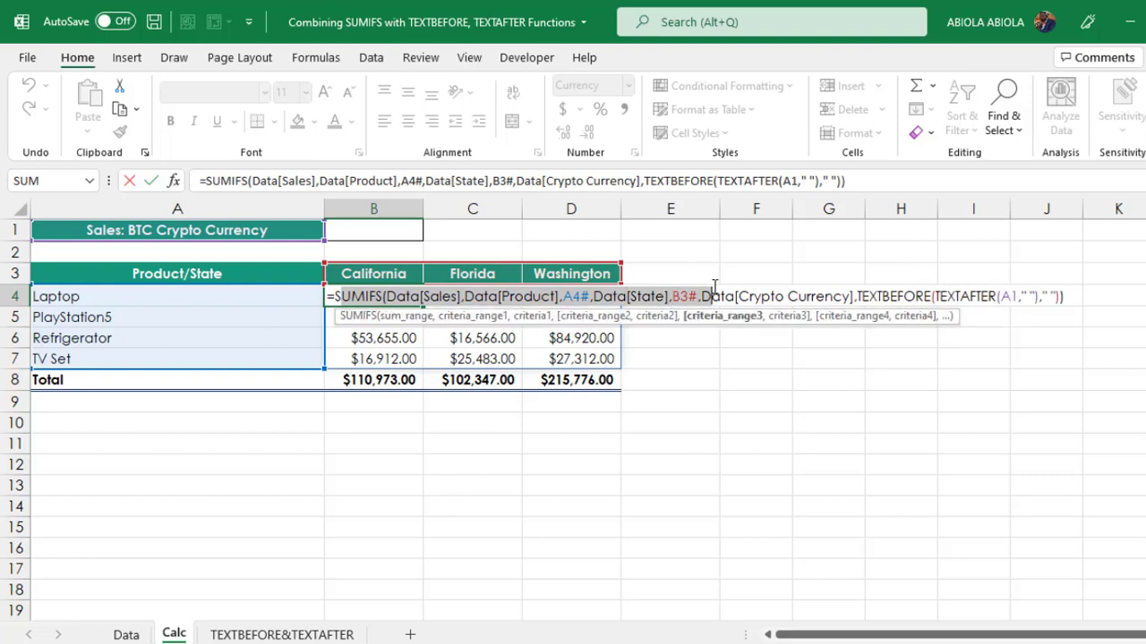
pyautogui.press('enter')
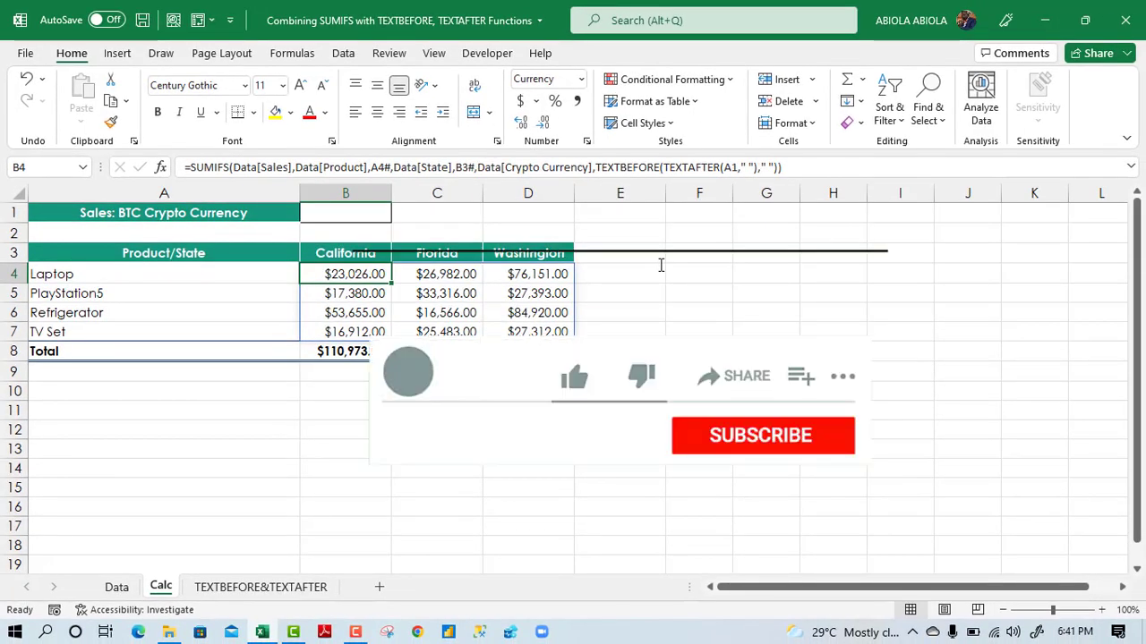
pyautogui.click(574, 376)
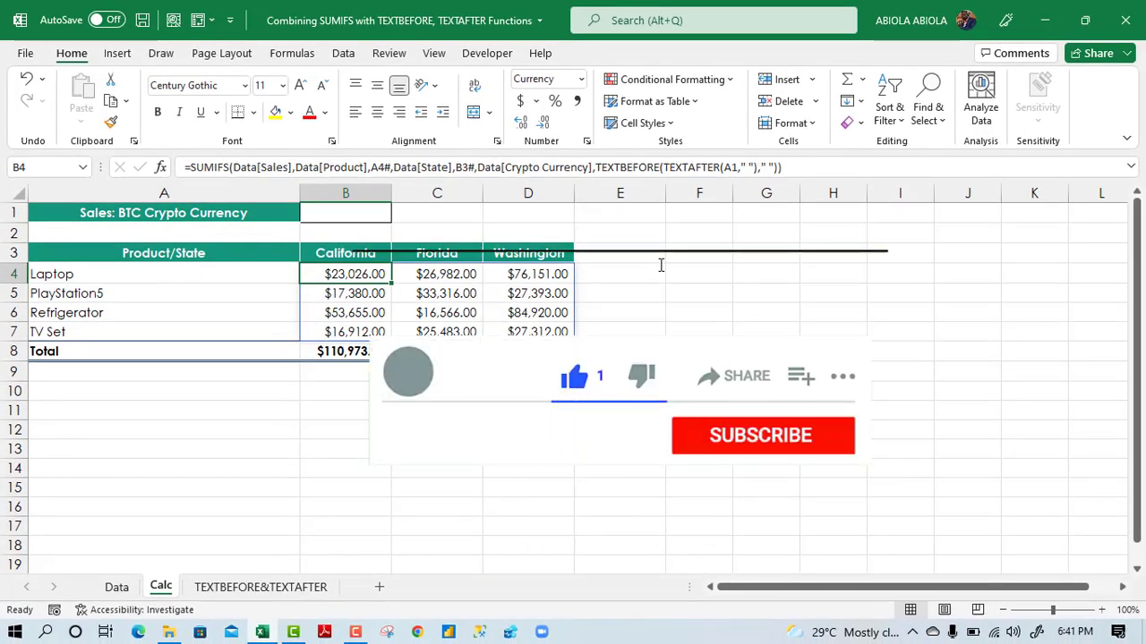